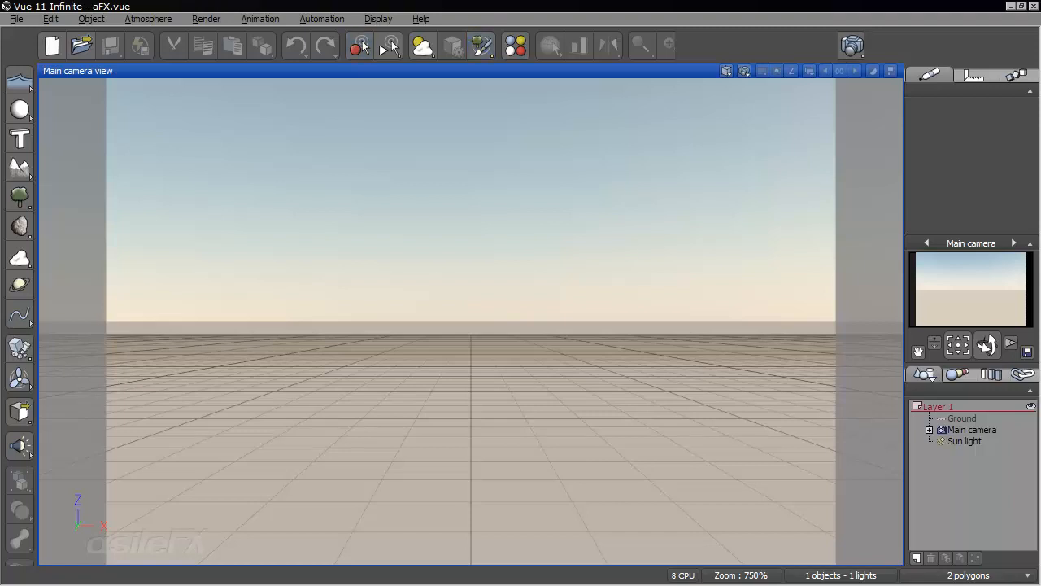
Add a standard terrain that rises as a large mountain in the empty scene.
{"action": "left_click", "coordinate": [479, 46]}
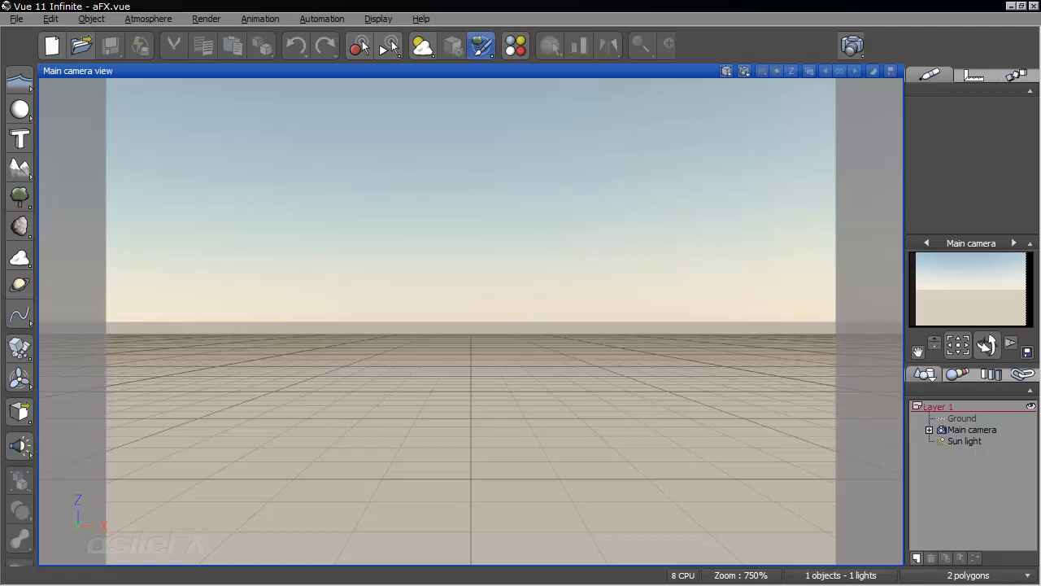
{"action": "left_click", "coordinate": [480, 46]}
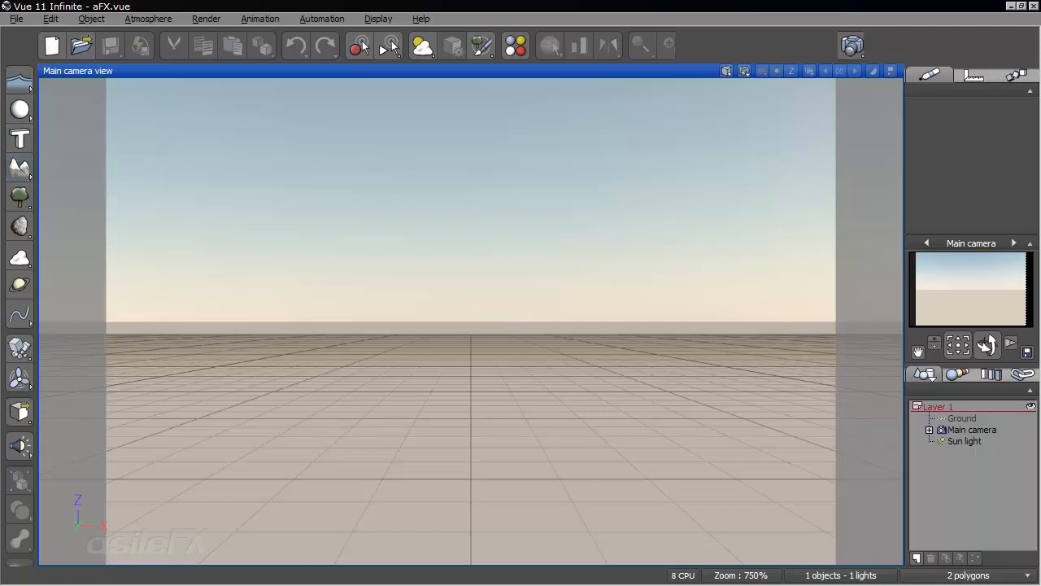
{"action": "left_click", "coordinate": [549, 45]}
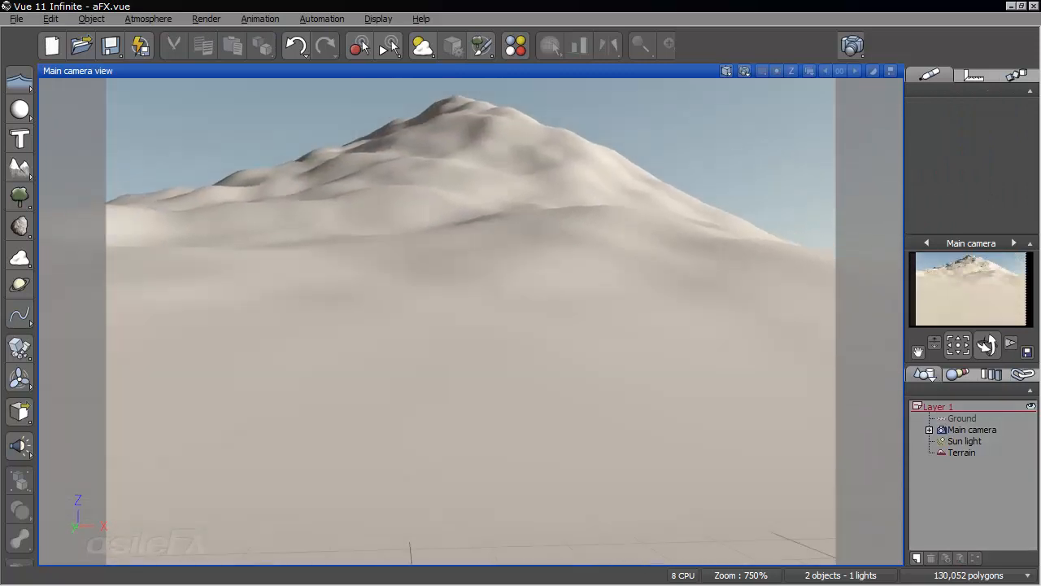
Open the terrain's Grass Variations material in the Advanced Material Editor.
{"action": "left_click", "coordinate": [962, 452]}
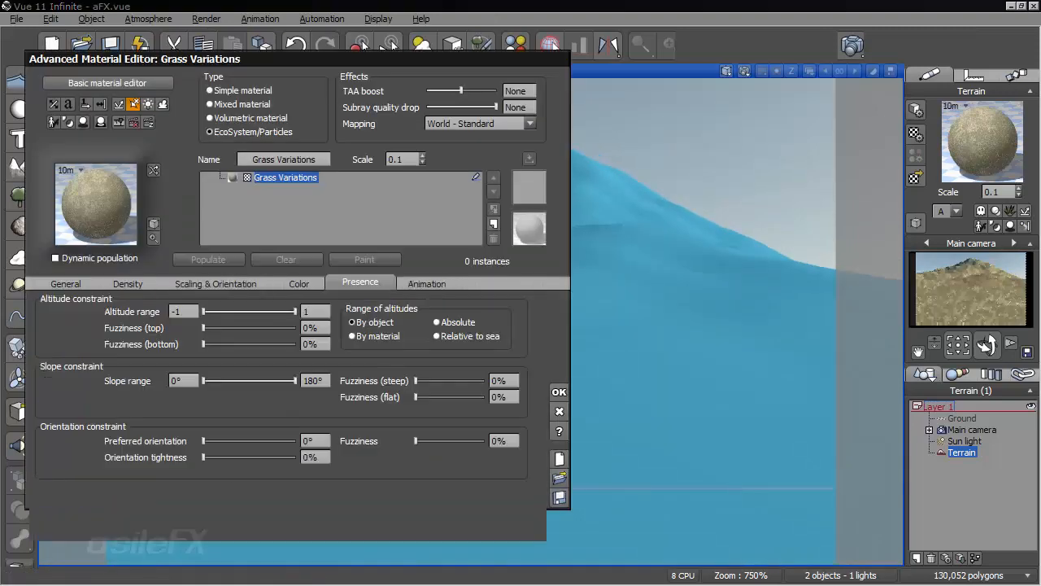
Make the material an EcoSystem and bring up the Trees plant browser.
{"action": "left_click", "coordinate": [210, 132]}
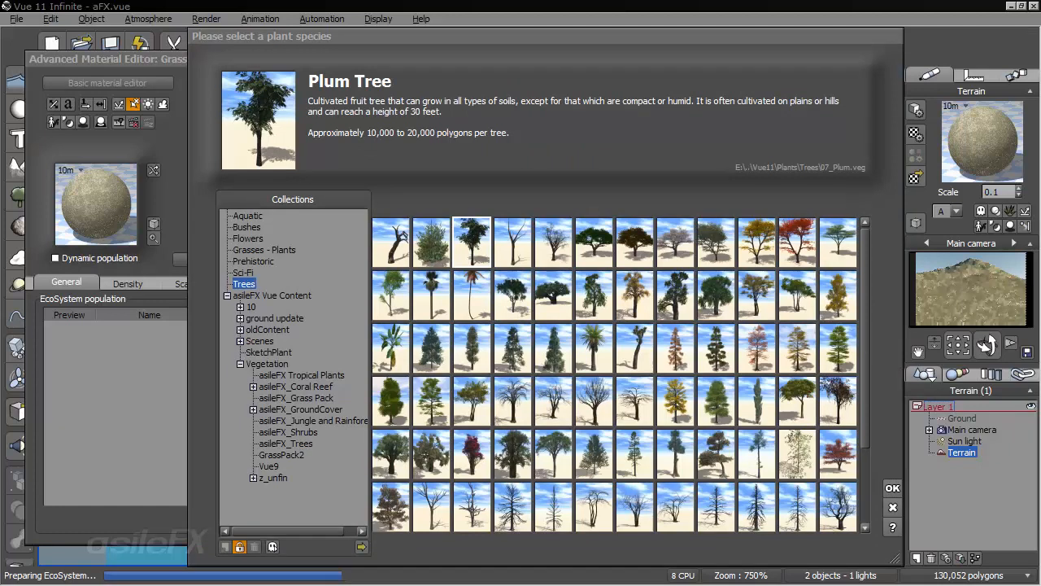
Populate the ecosystem with Plum Tree, Rural Maple Tree, Alder - Late Spring and Sonneratia.
{"action": "left_click", "coordinate": [716, 242]}
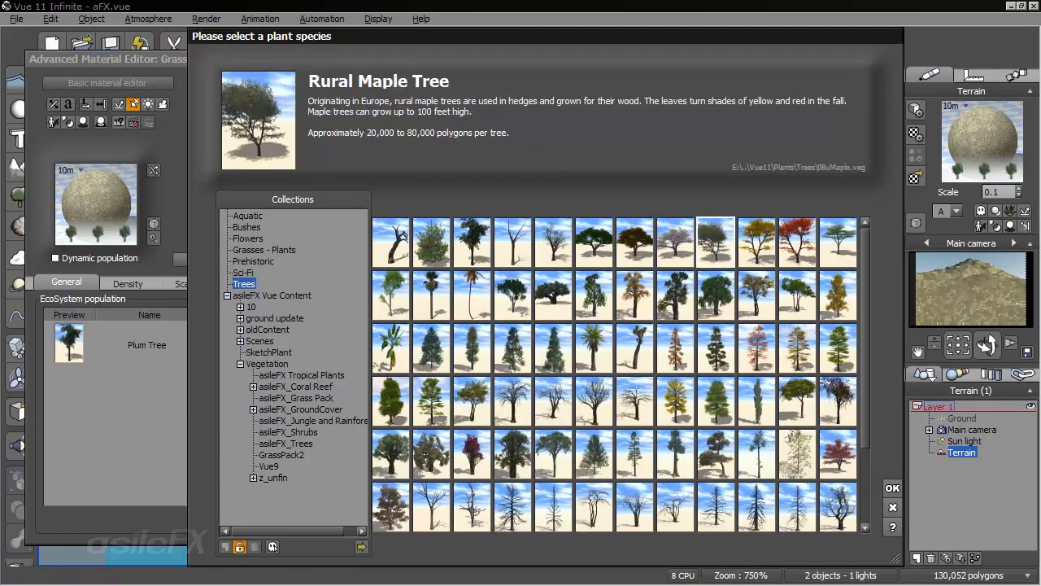
{"action": "left_click", "coordinate": [891, 487]}
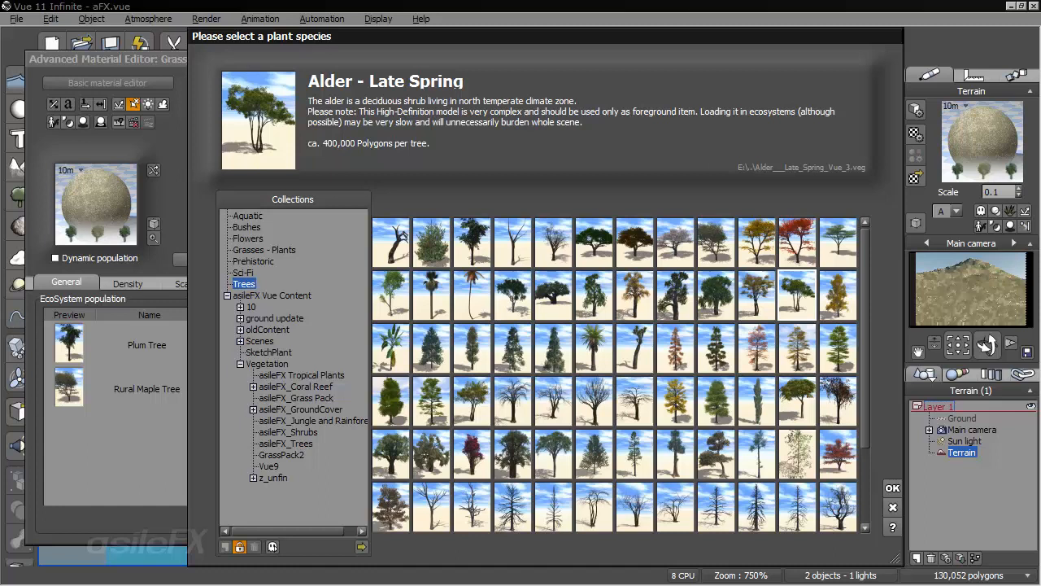
{"action": "left_click", "coordinate": [892, 487]}
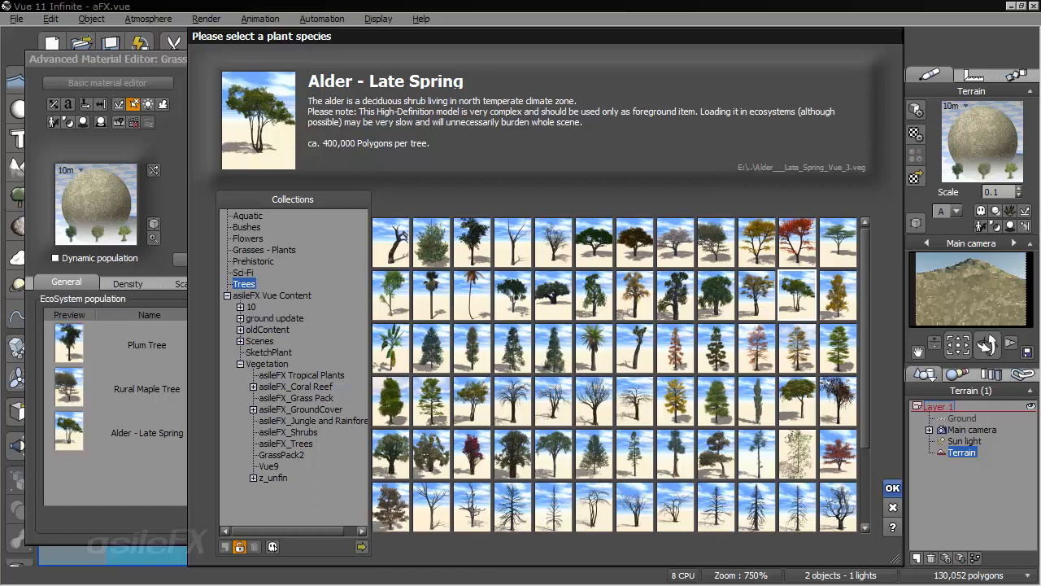
{"action": "left_click", "coordinate": [797, 296]}
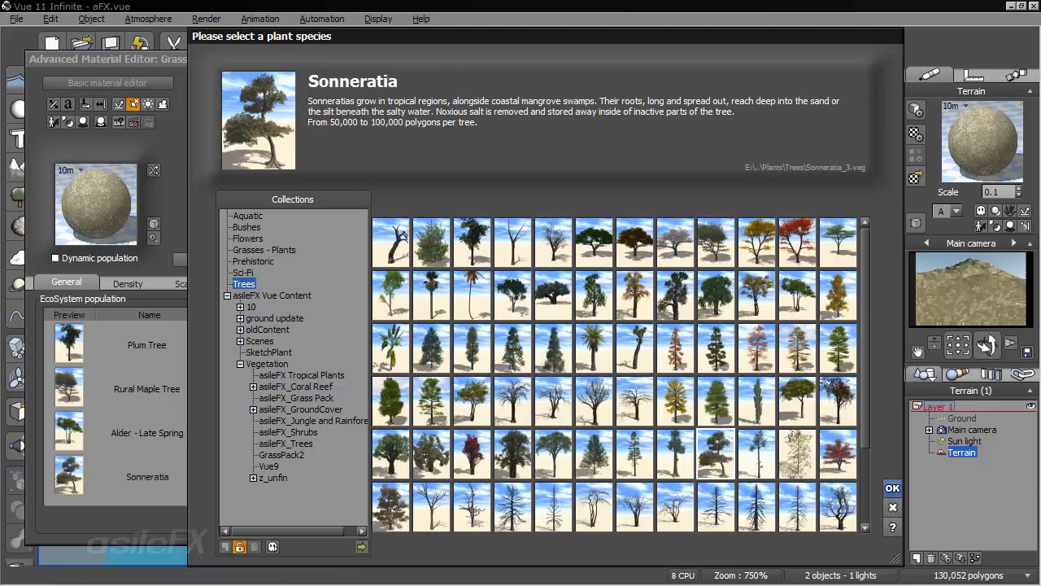
{"action": "left_click", "coordinate": [892, 487]}
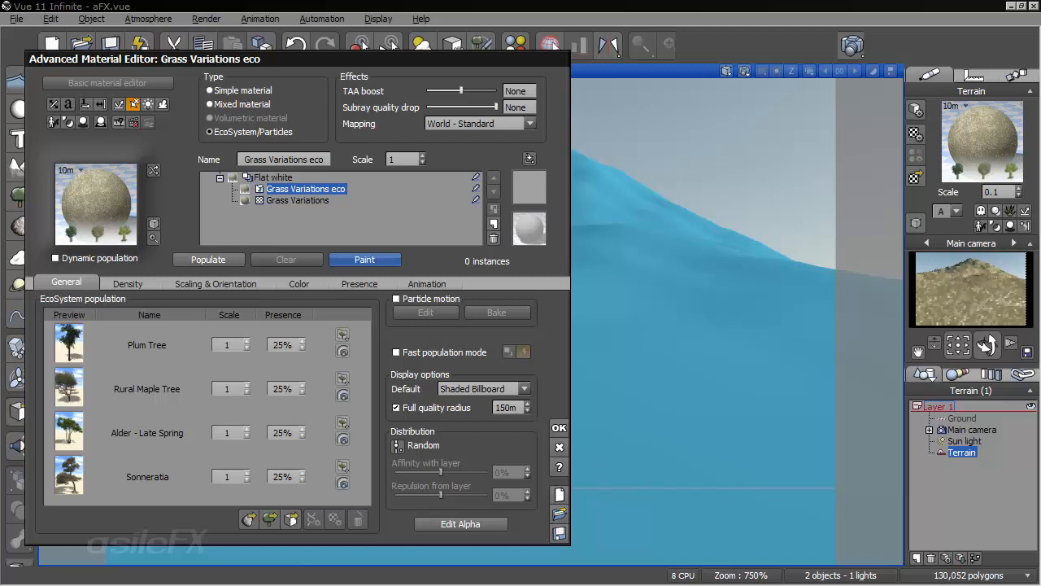
Open the EcoSystem Painter and load the preset brushes, readying the Populate brush.
{"action": "left_click", "coordinate": [364, 259]}
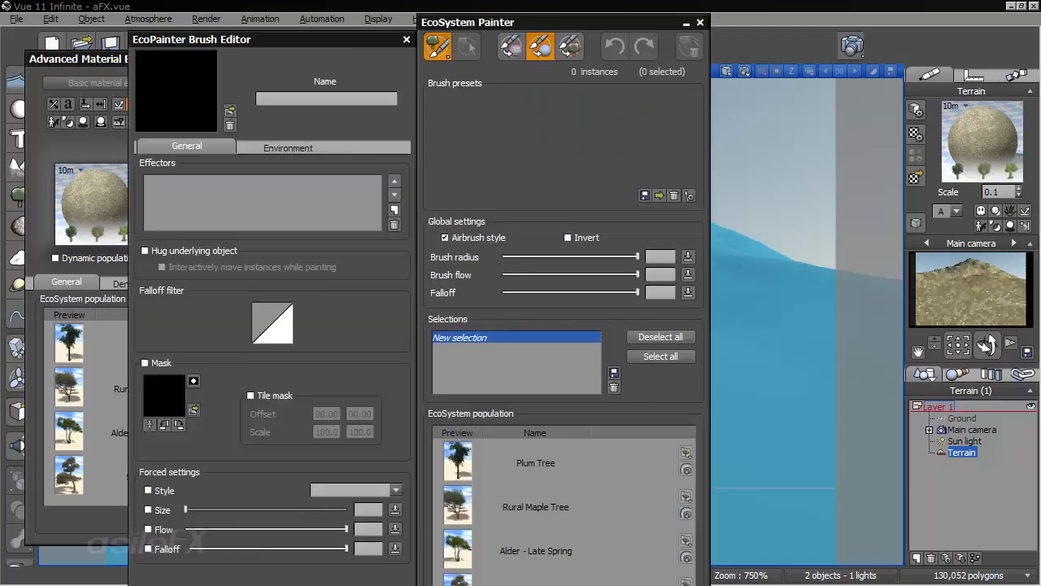
{"action": "left_click", "coordinate": [452, 110]}
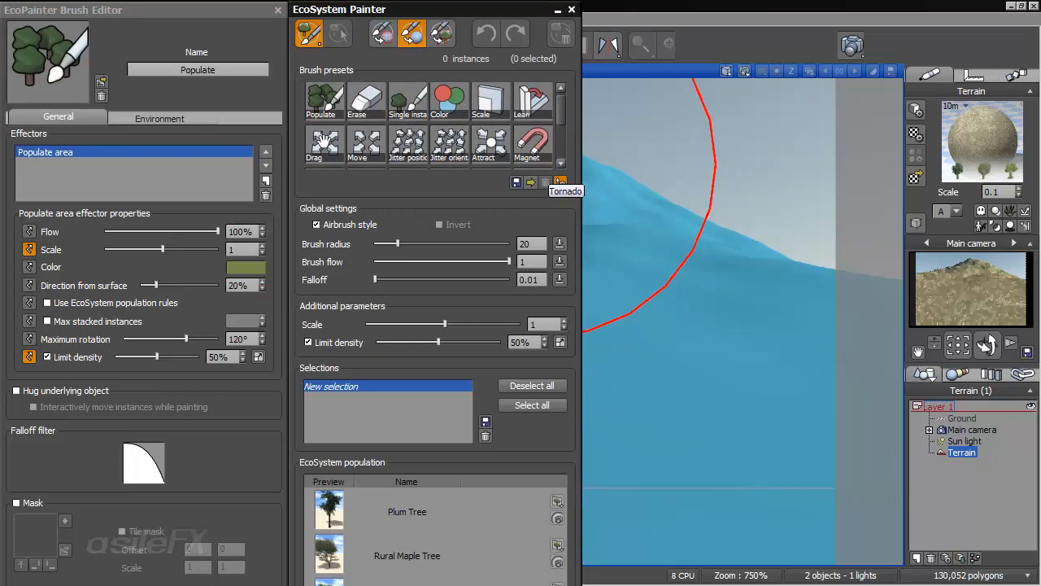
Enlarge the Populate brush radius to 212.
{"action": "scroll", "scroll_direction": "down", "scroll_amount": 3}
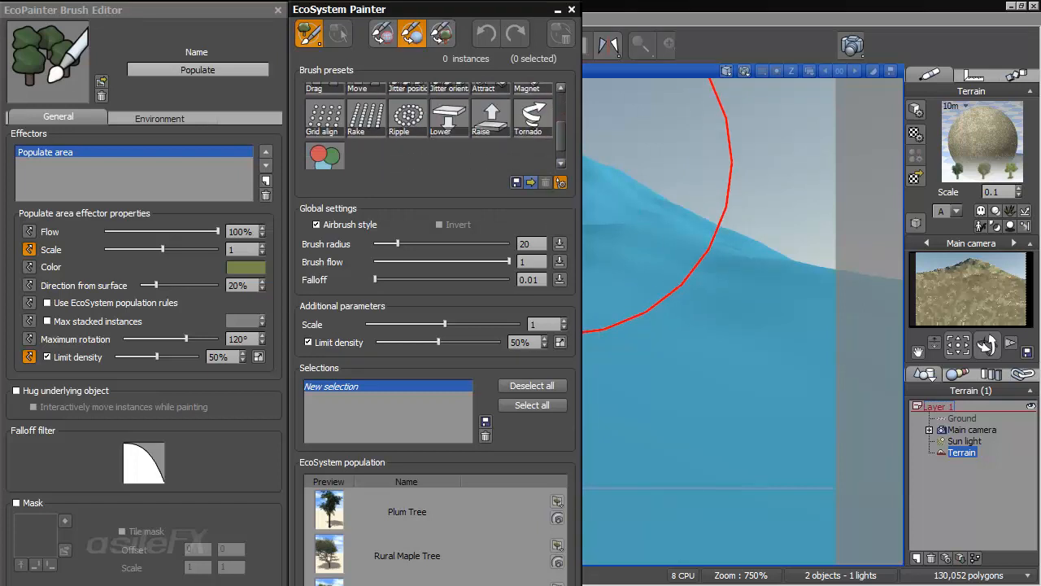
{"action": "left_click", "coordinate": [324, 154]}
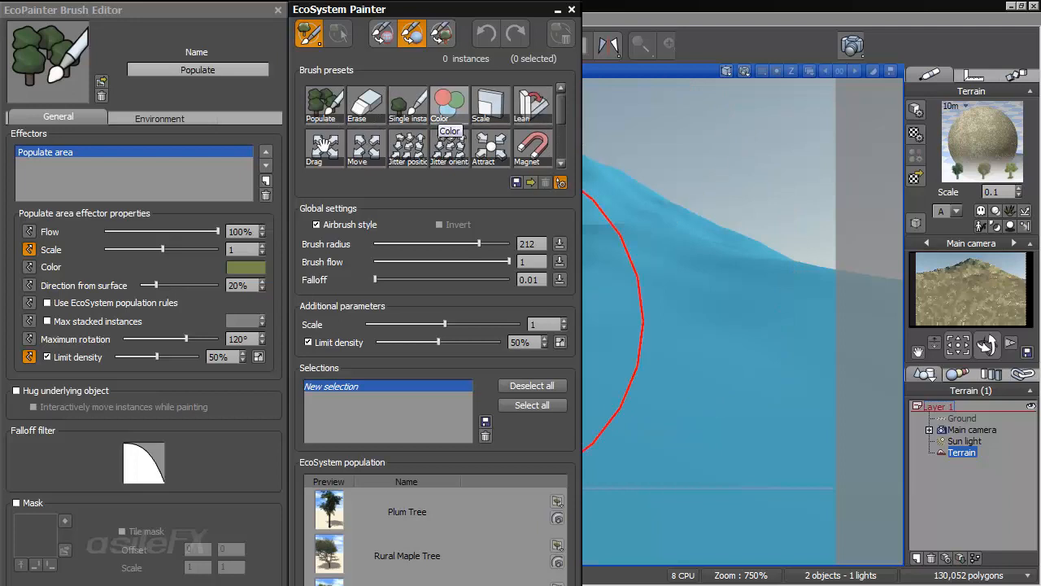
{"action": "mouse_move", "coordinate": [365, 104]}
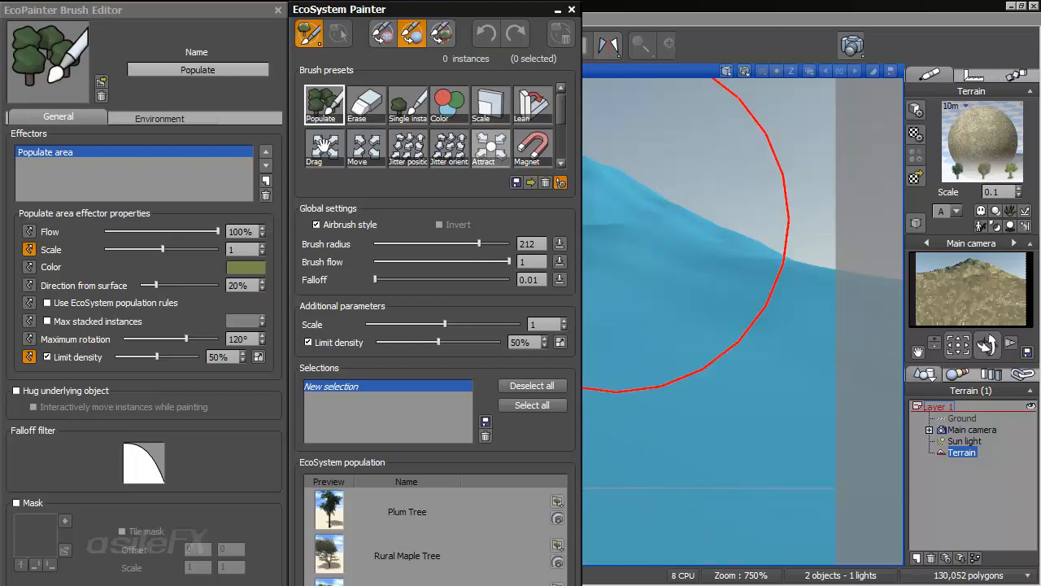
Paint tree instances across the terrain, adding more on its left side.
{"action": "left_click_drag", "start_coordinate": [464, 243], "coordinate": [439, 243]}
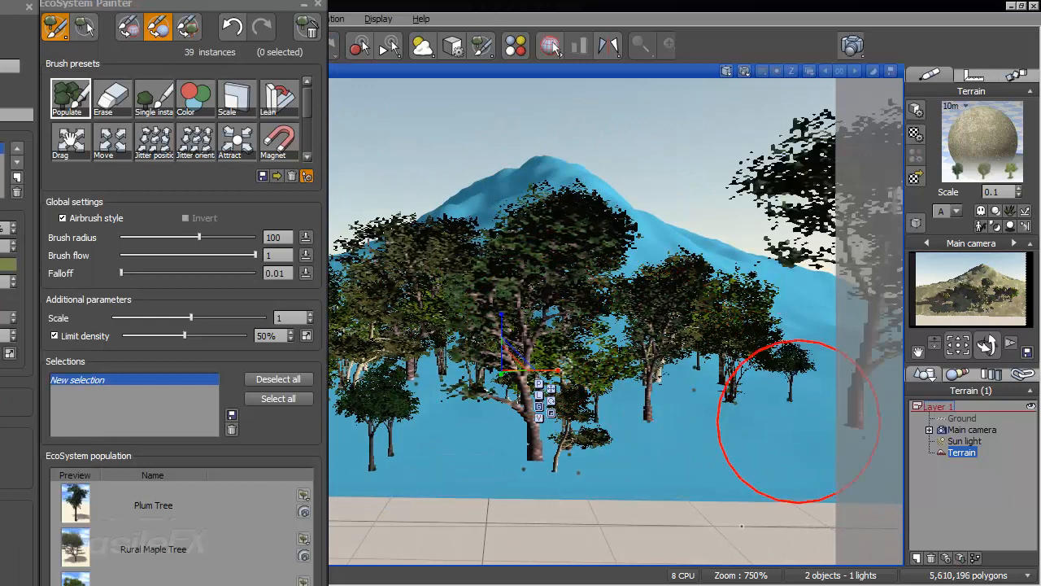
{"action": "left_click_drag", "start_coordinate": [797, 423], "coordinate": [382, 349]}
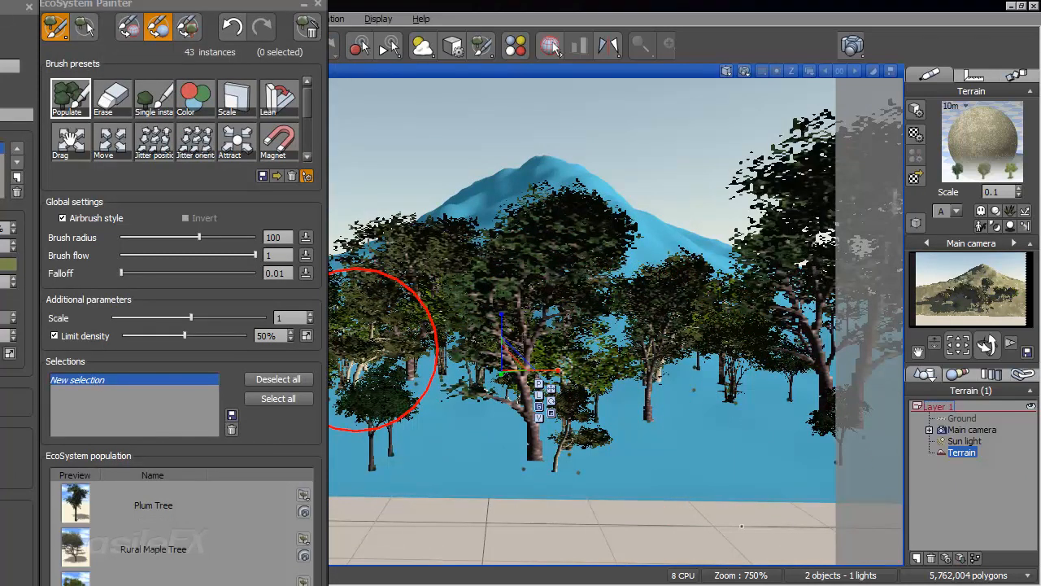
{"action": "mouse_move", "coordinate": [753, 444]}
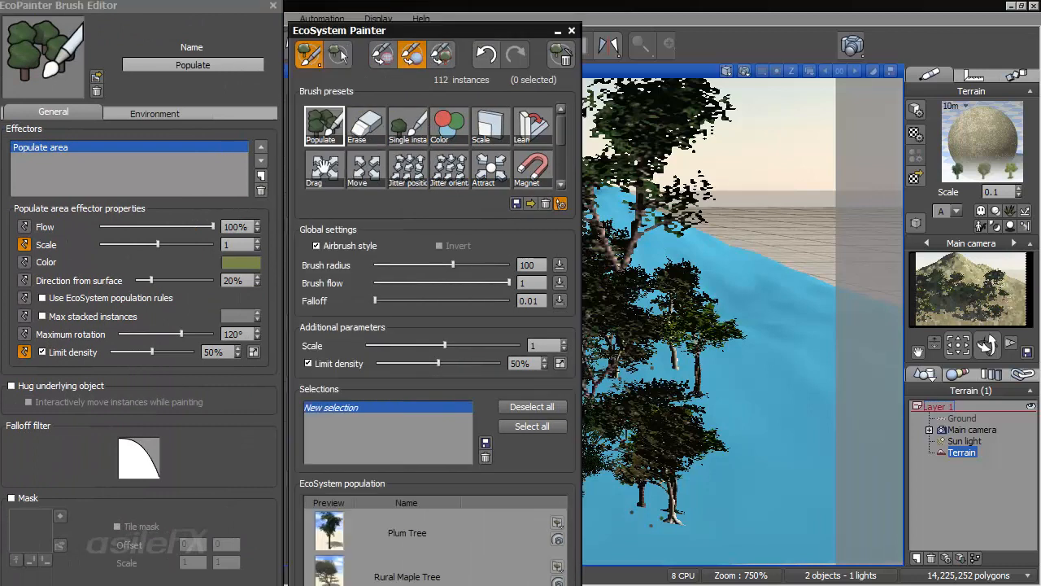
Load the Attract brush preset, which hugs the terrain and moves instances interactively.
{"action": "left_click", "coordinate": [355, 109]}
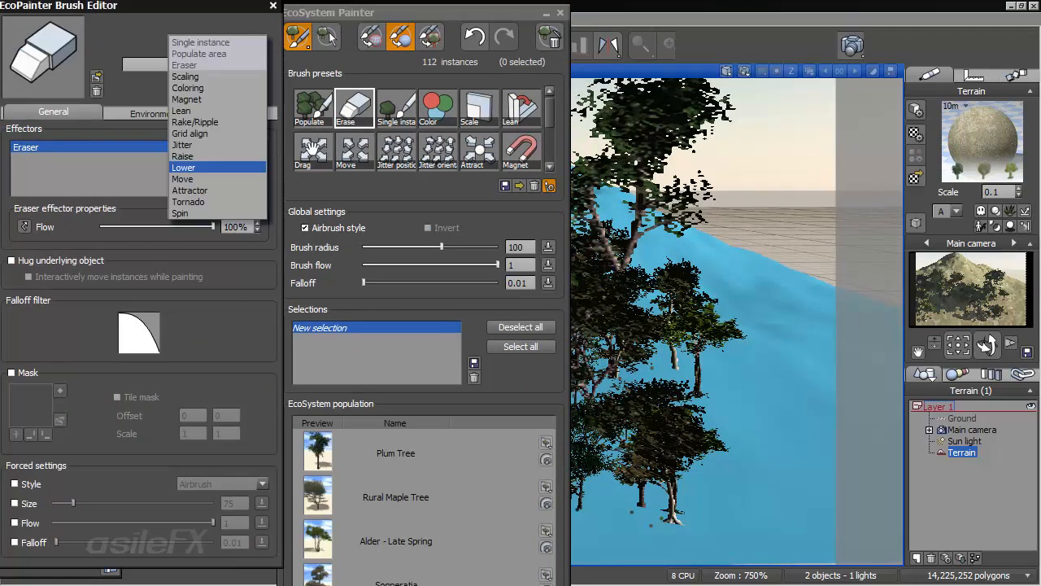
{"action": "left_click", "coordinate": [185, 65]}
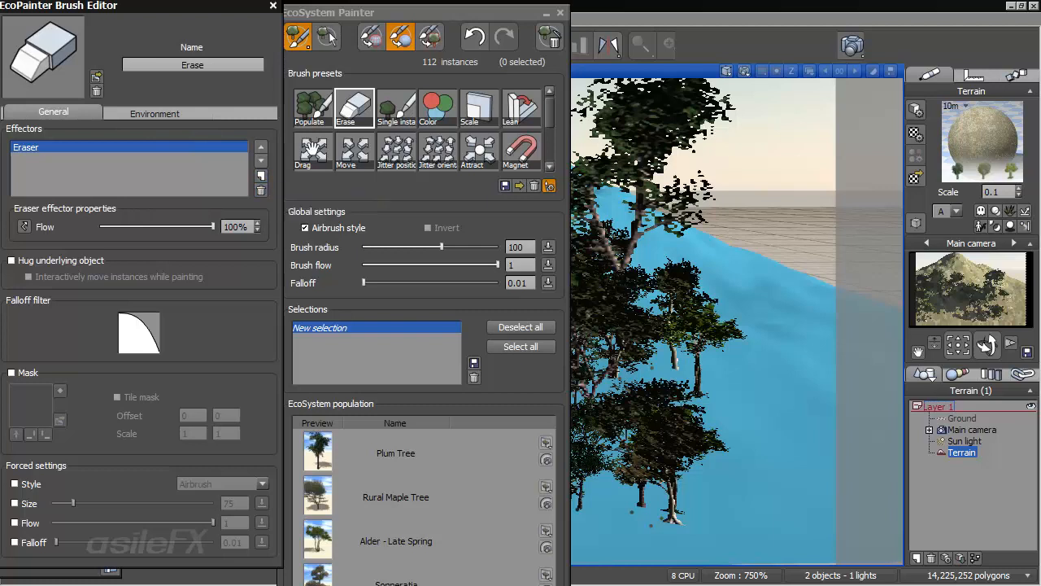
{"action": "mouse_move", "coordinate": [261, 175]}
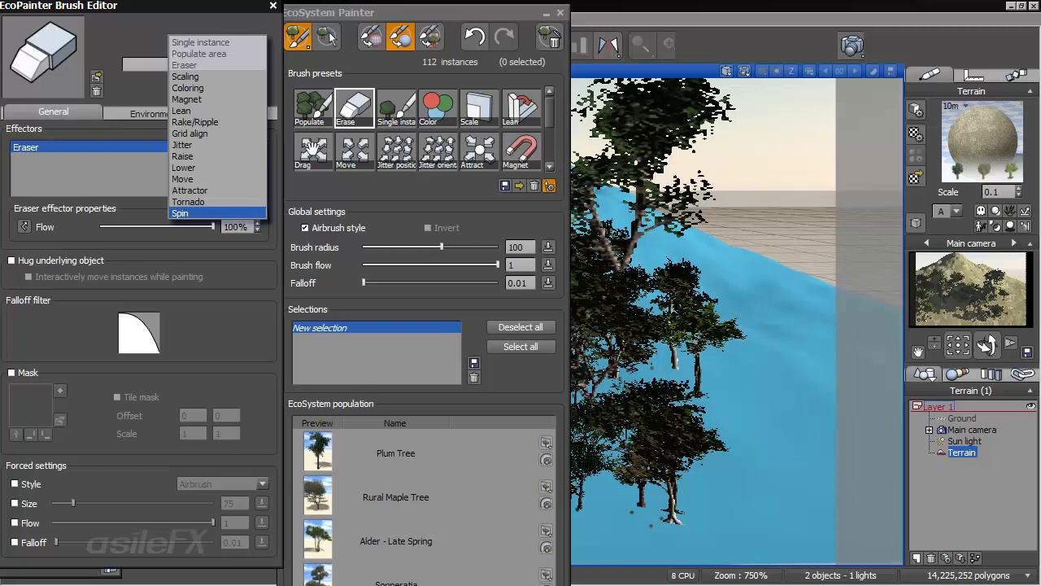
{"action": "mouse_move", "coordinate": [182, 179]}
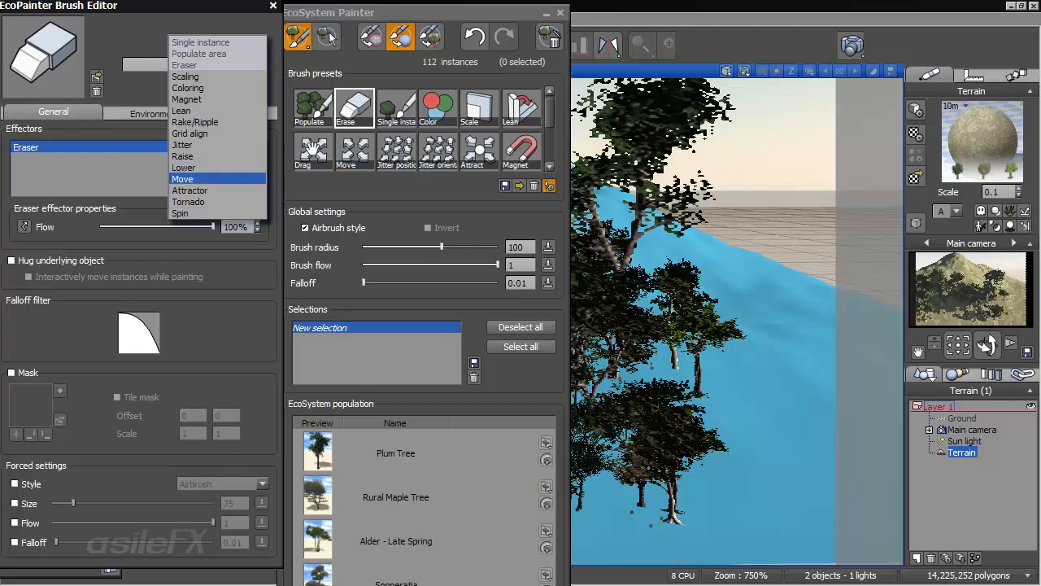
{"action": "left_click", "coordinate": [190, 190]}
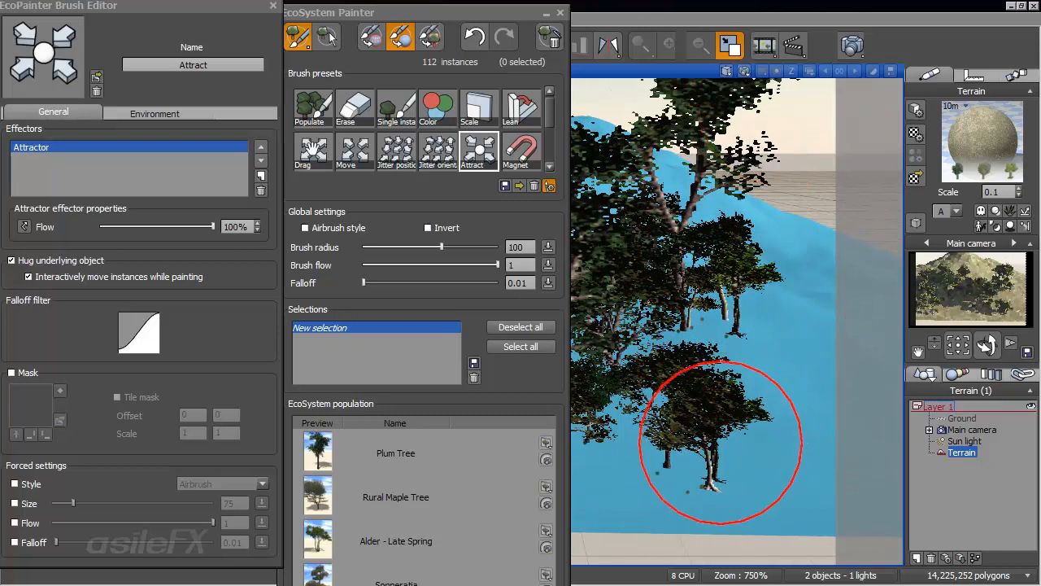
Gather nearby trees with the Attract brush and add a second effector to it.
{"action": "left_click_drag", "start_coordinate": [720, 440], "coordinate": [683, 464]}
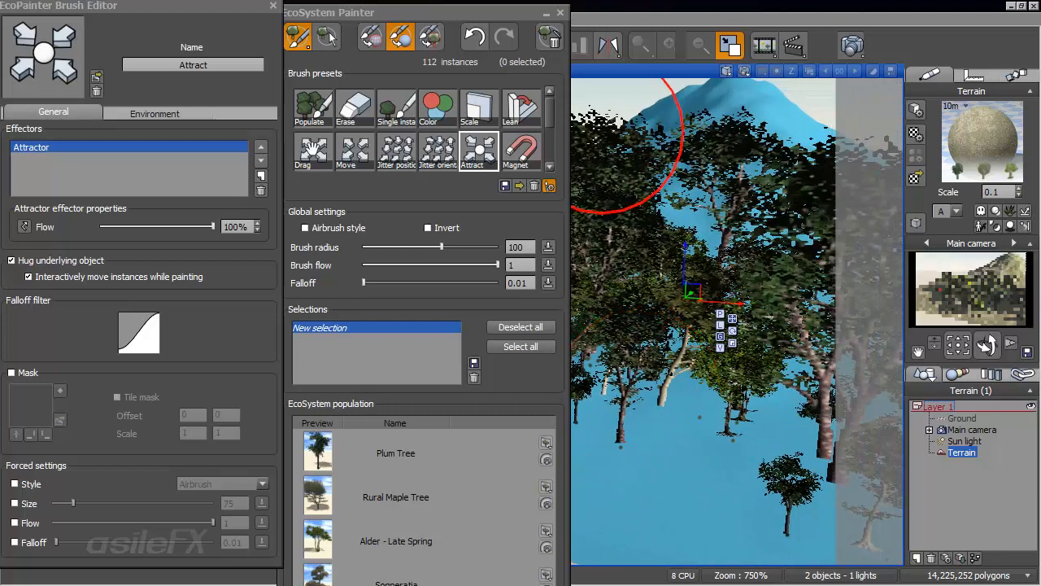
{"action": "mouse_move", "coordinate": [437, 151]}
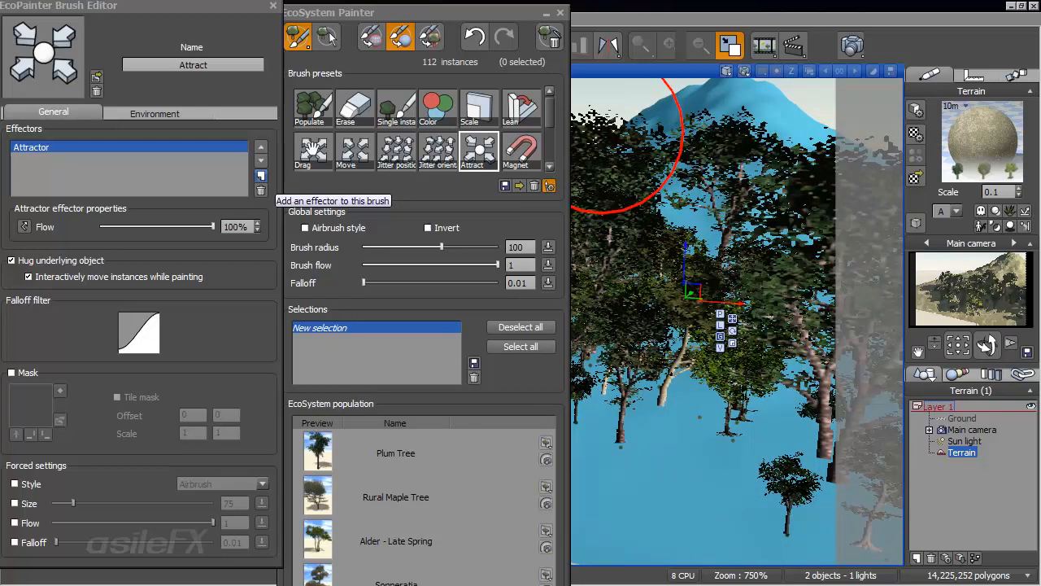
{"action": "left_click", "coordinate": [260, 176]}
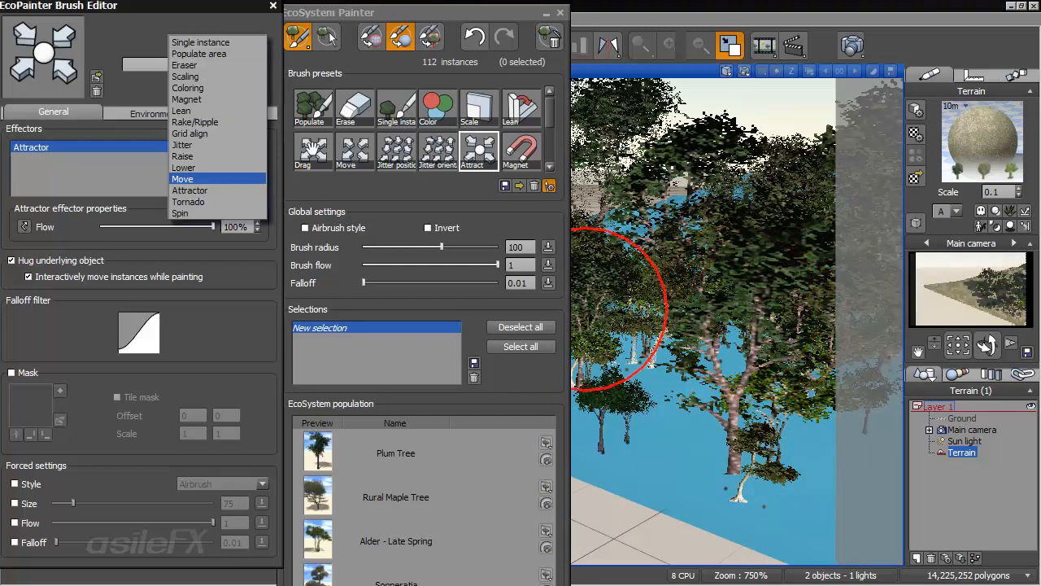
{"action": "left_click", "coordinate": [188, 88]}
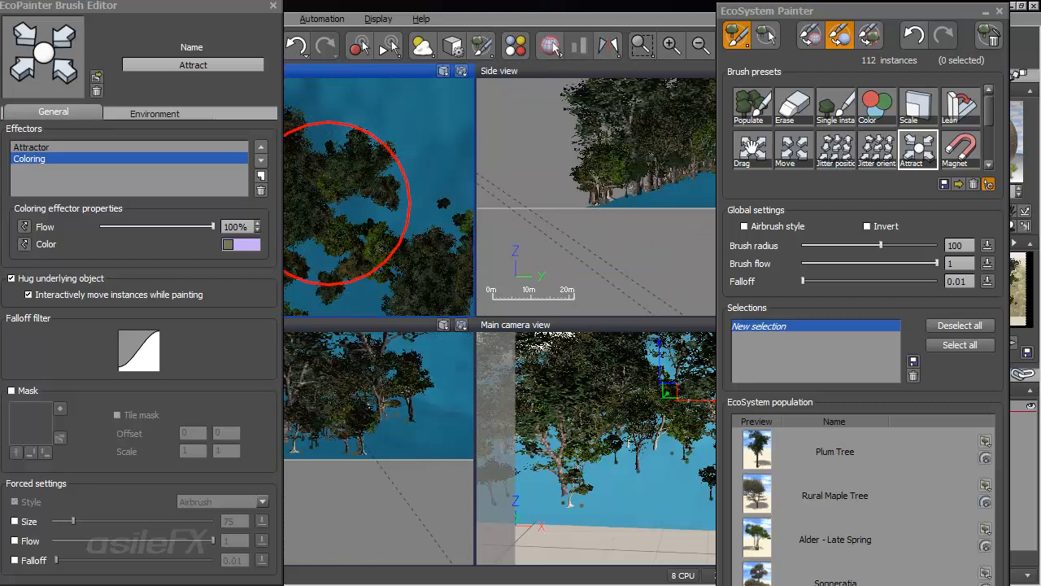
{"action": "mouse_move", "coordinate": [374, 175]}
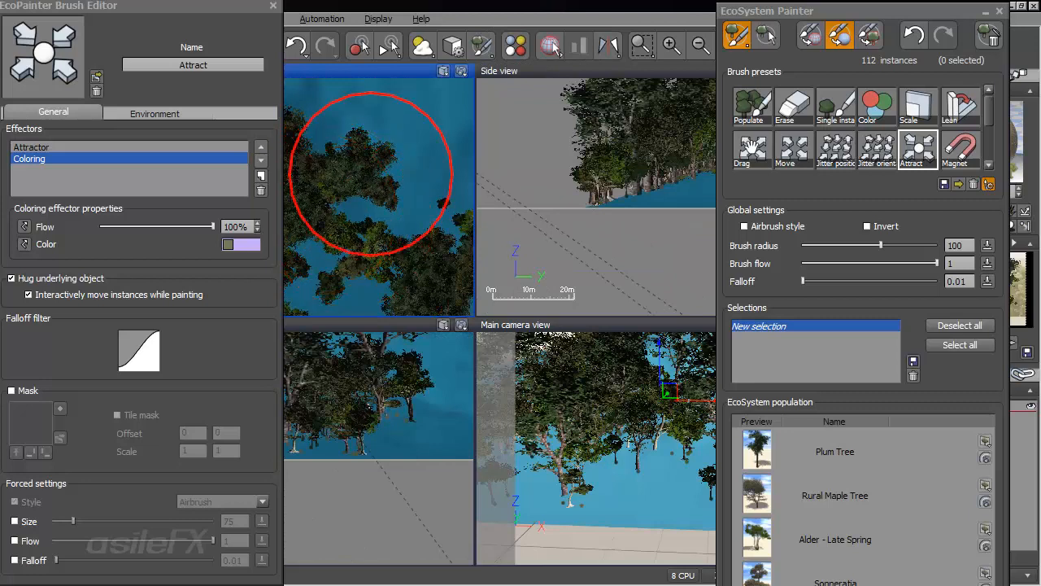
Choose a tint for the Coloring effector in the Color Selection dialog.
{"action": "left_click", "coordinate": [241, 244]}
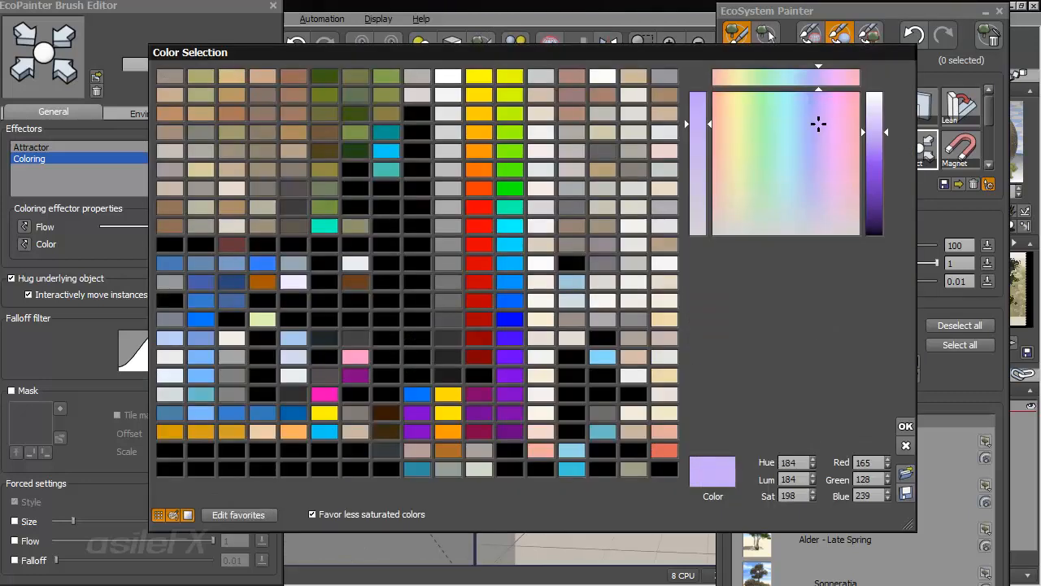
{"action": "left_click", "coordinate": [906, 425]}
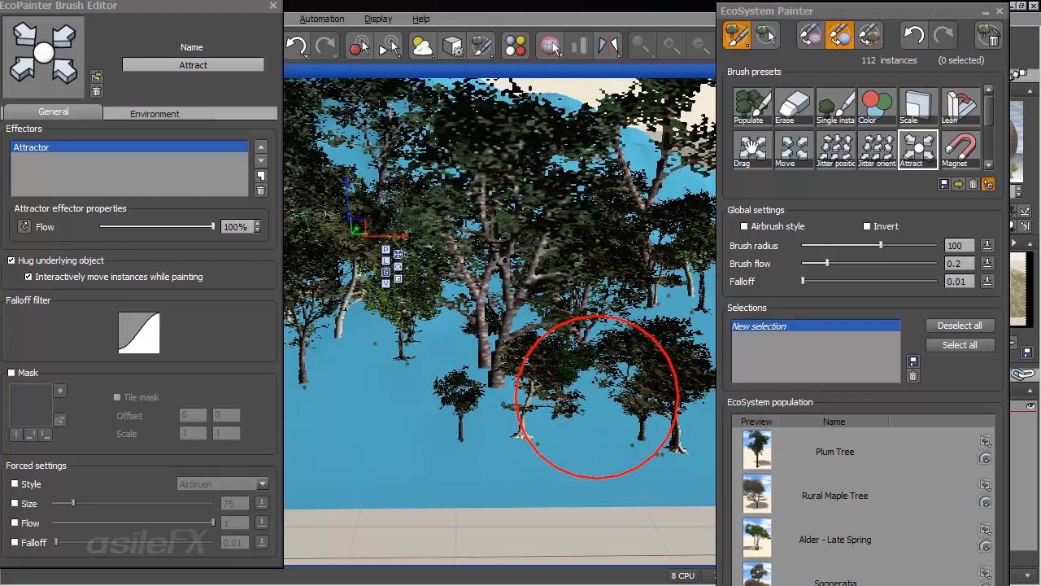
Pull nearby trees toward one spot with the Attract brush at flow 0.2.
{"action": "left_click_drag", "start_coordinate": [598, 395], "coordinate": [480, 342]}
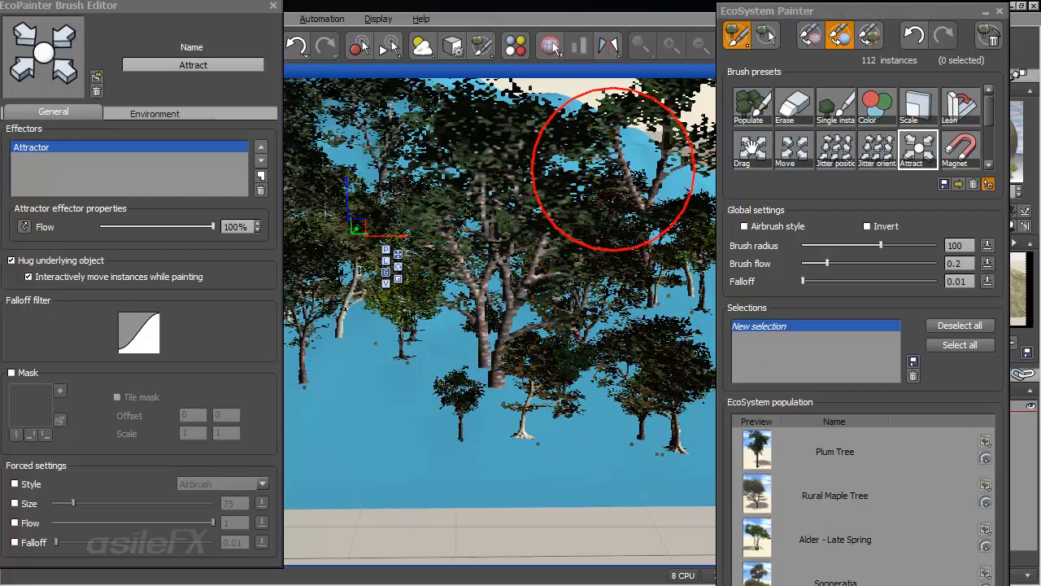
{"action": "left_click", "coordinate": [960, 105]}
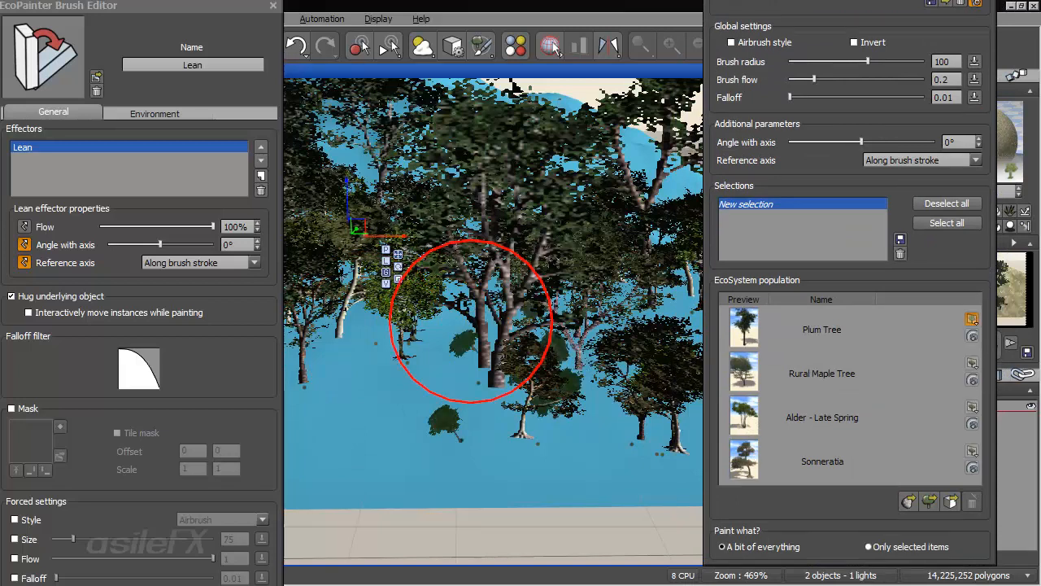
Enable Lean brush painting on Rural Maple Tree and Plum Tree instances.
{"action": "left_click", "coordinate": [972, 318]}
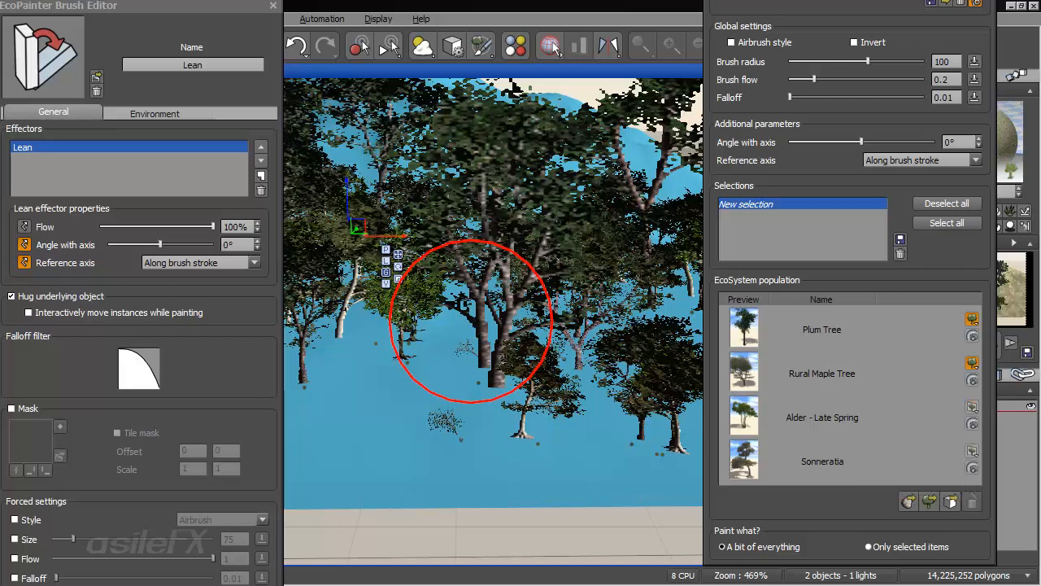
{"action": "left_click", "coordinate": [972, 406]}
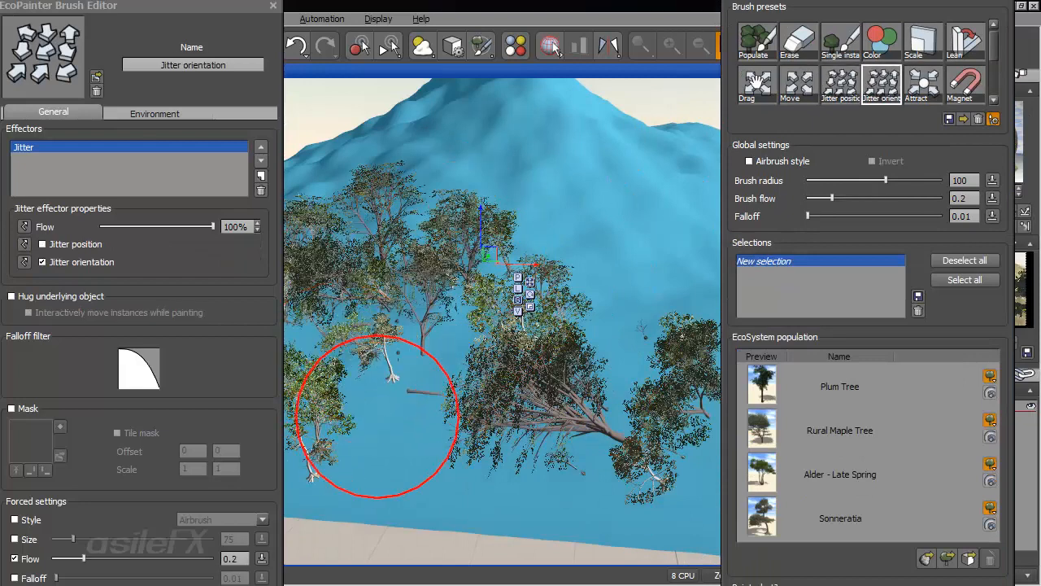
Load the Move brush preset for relocating trees.
{"action": "left_click", "coordinate": [797, 84]}
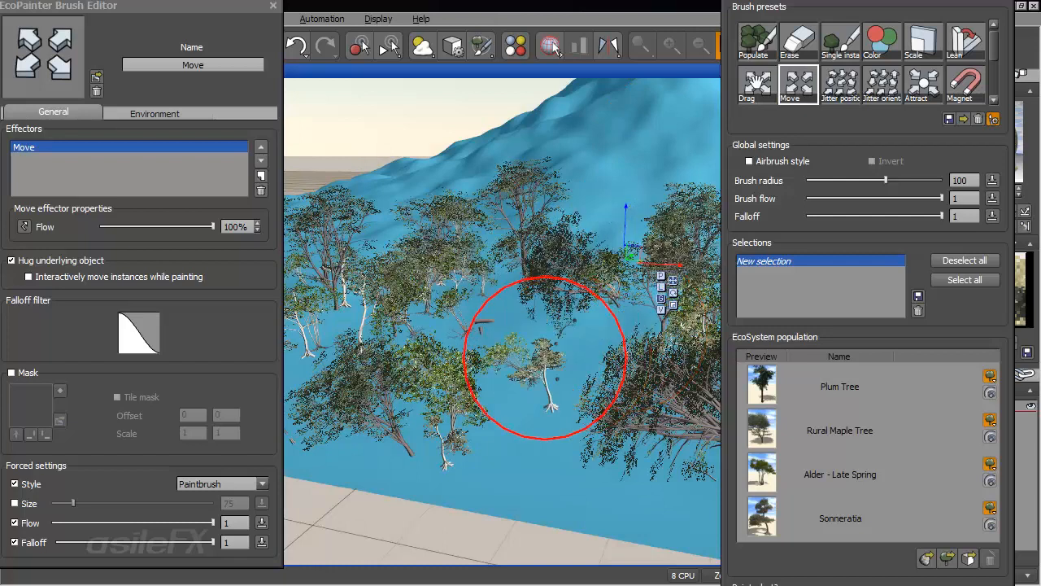
Drag two trees to new positions across the hillside.
{"action": "left_click_drag", "start_coordinate": [545, 358], "coordinate": [342, 427]}
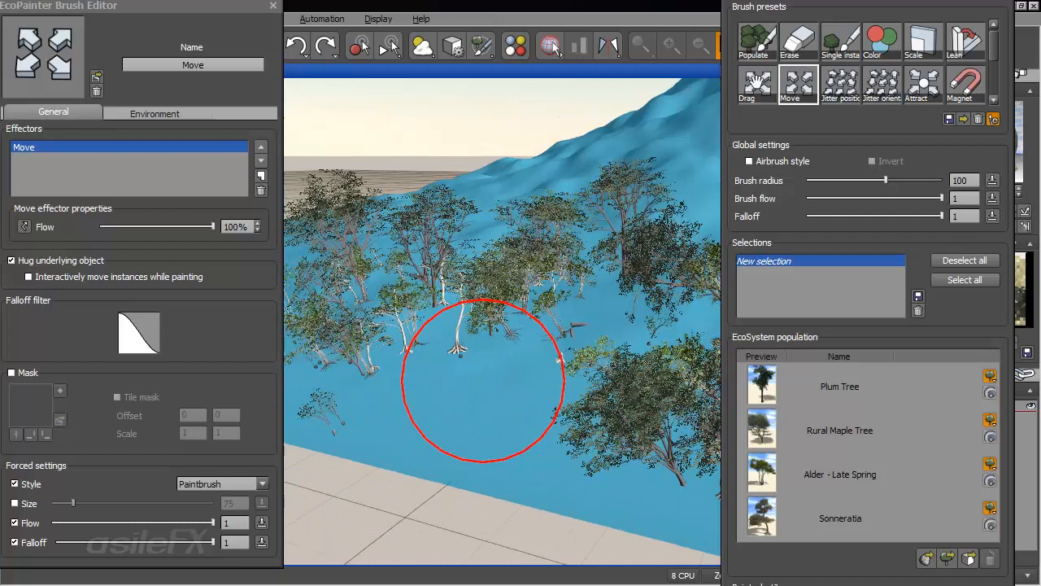
{"action": "left_click_drag", "start_coordinate": [484, 382], "coordinate": [421, 414]}
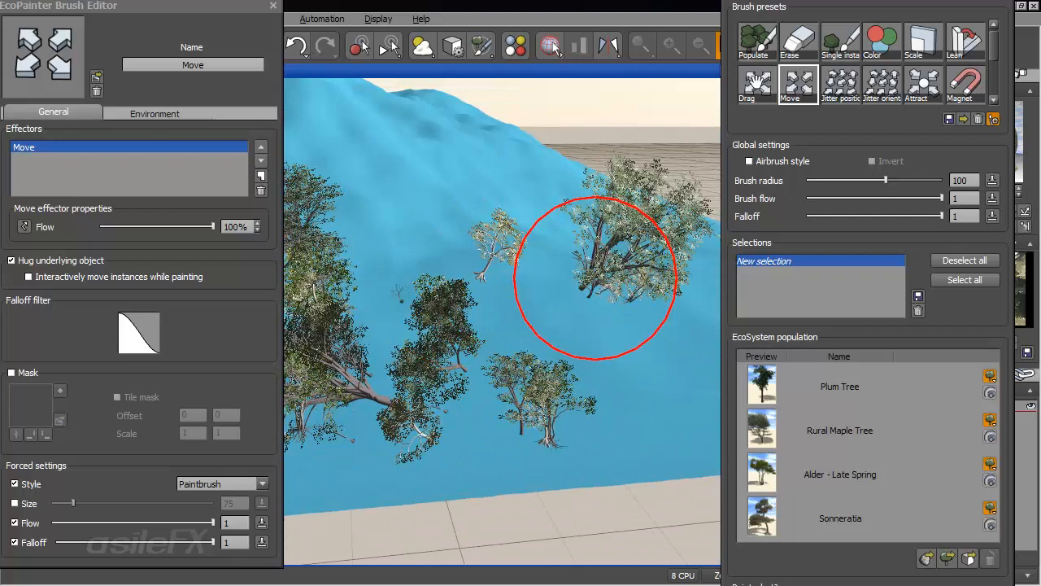
Load the Drag brush at falloff 0.01 and push four tree groups across the slope.
{"action": "left_click", "coordinate": [756, 85]}
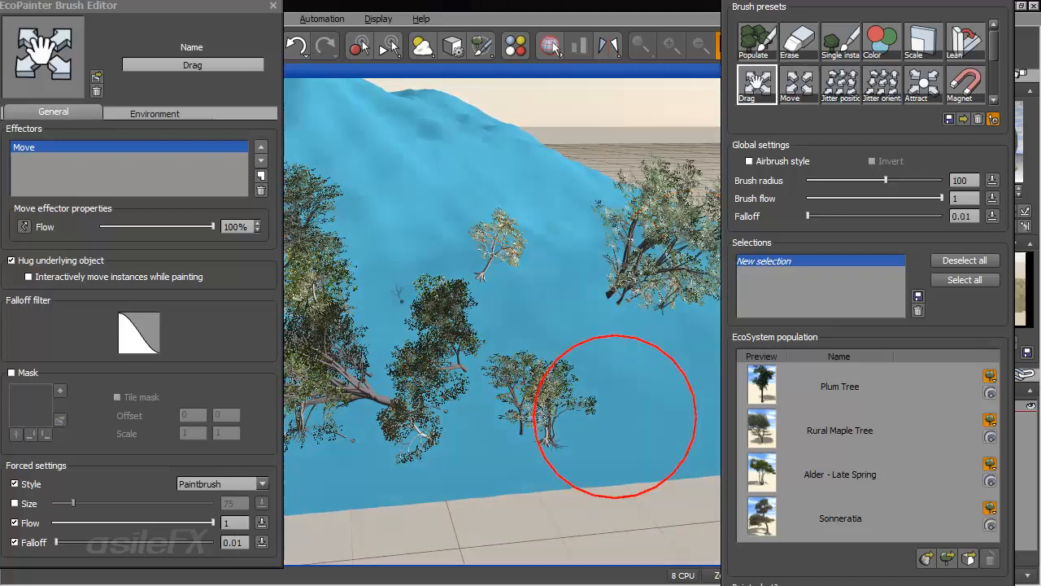
{"action": "left_click_drag", "start_coordinate": [615, 415], "coordinate": [517, 333]}
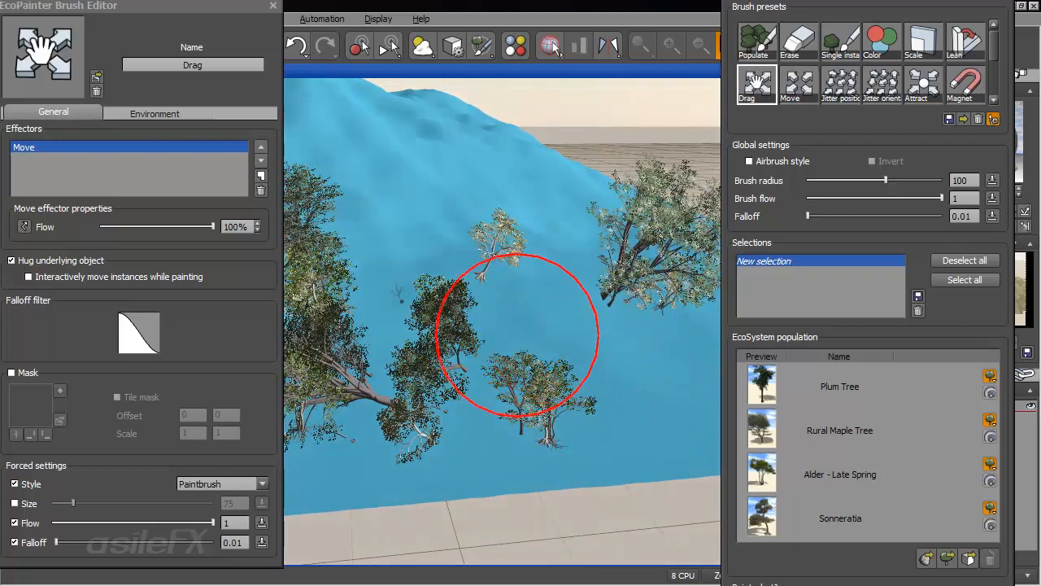
{"action": "left_click_drag", "start_coordinate": [521, 334], "coordinate": [594, 268]}
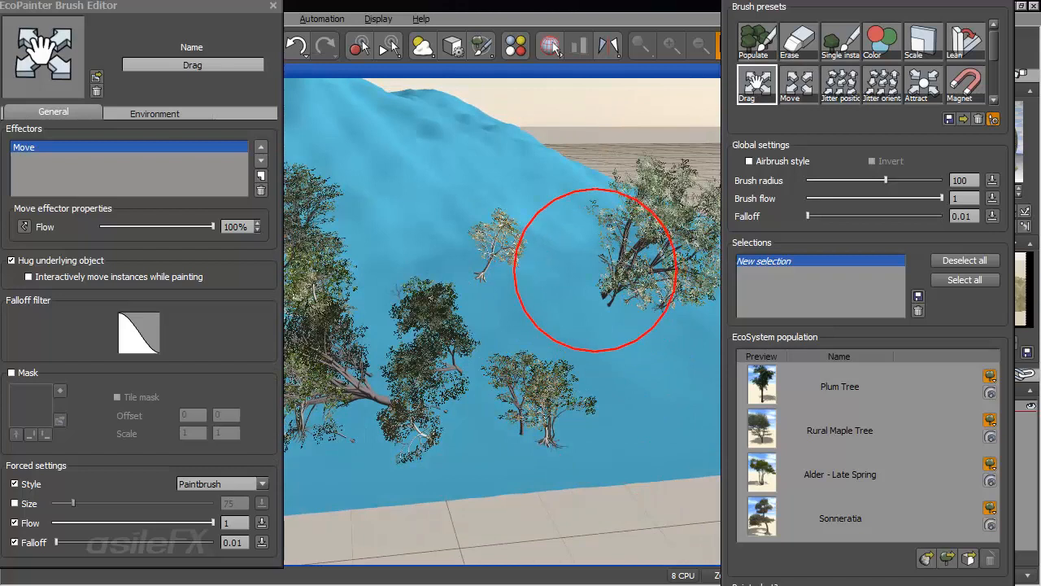
{"action": "left_click_drag", "start_coordinate": [594, 269], "coordinate": [643, 403]}
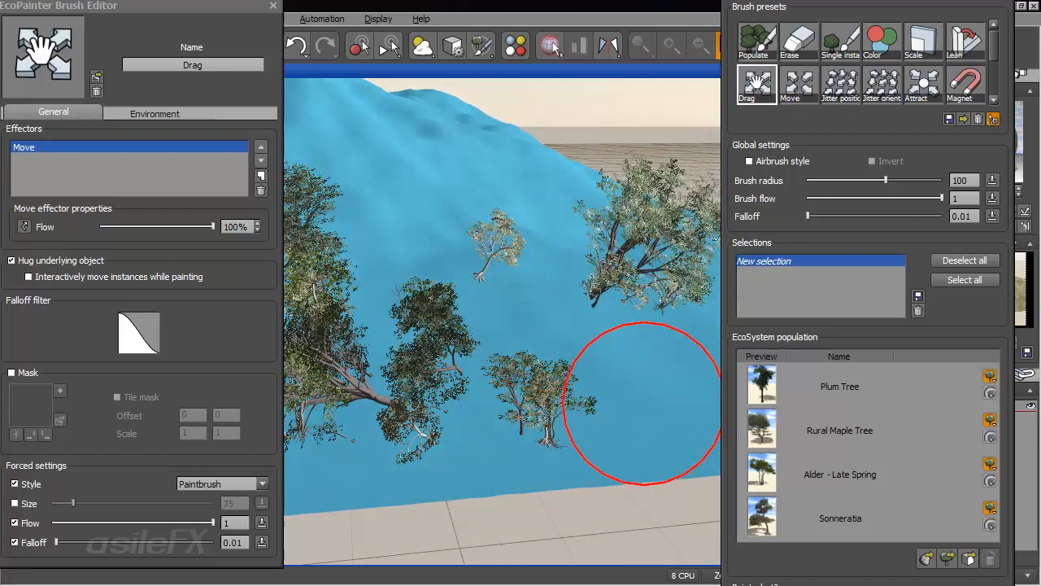
{"action": "left_click_drag", "start_coordinate": [643, 407], "coordinate": [569, 301]}
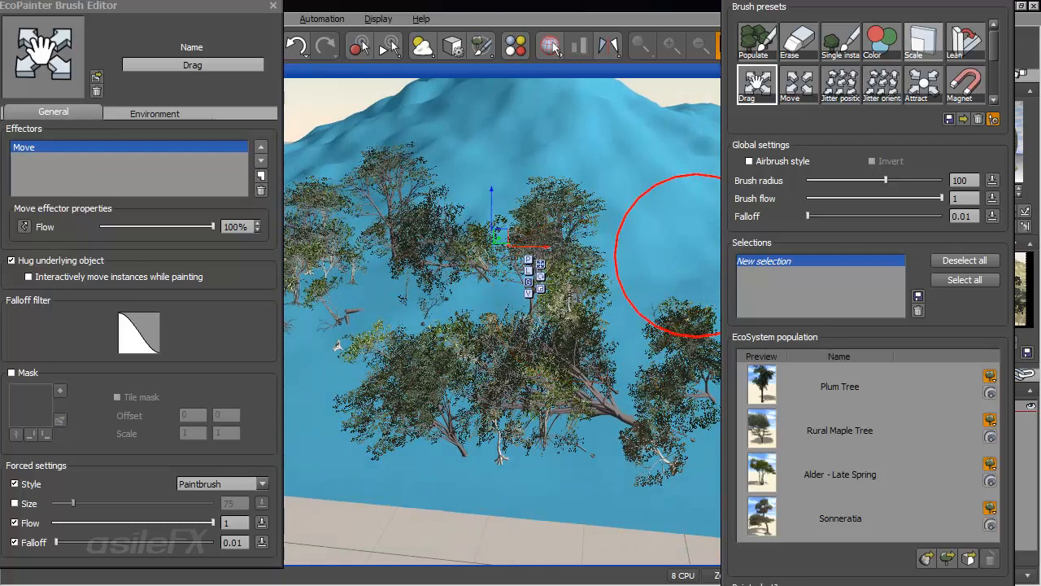
Load the Scale brush preset.
{"action": "left_click", "coordinate": [923, 40]}
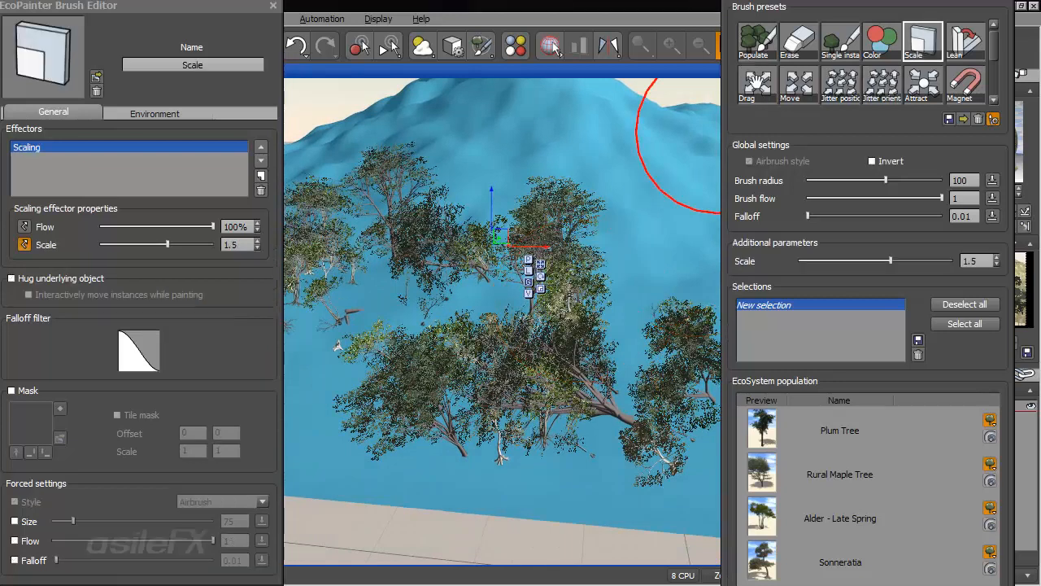
{"action": "mouse_move", "coordinate": [493, 397]}
{"action": "type", "text": "300"}
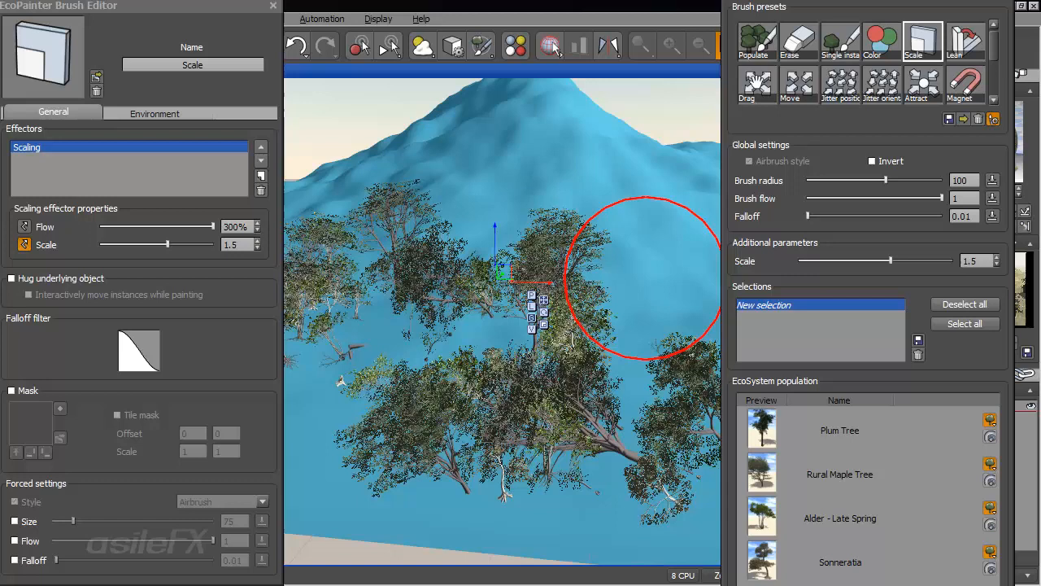
{"action": "mouse_move", "coordinate": [558, 248]}
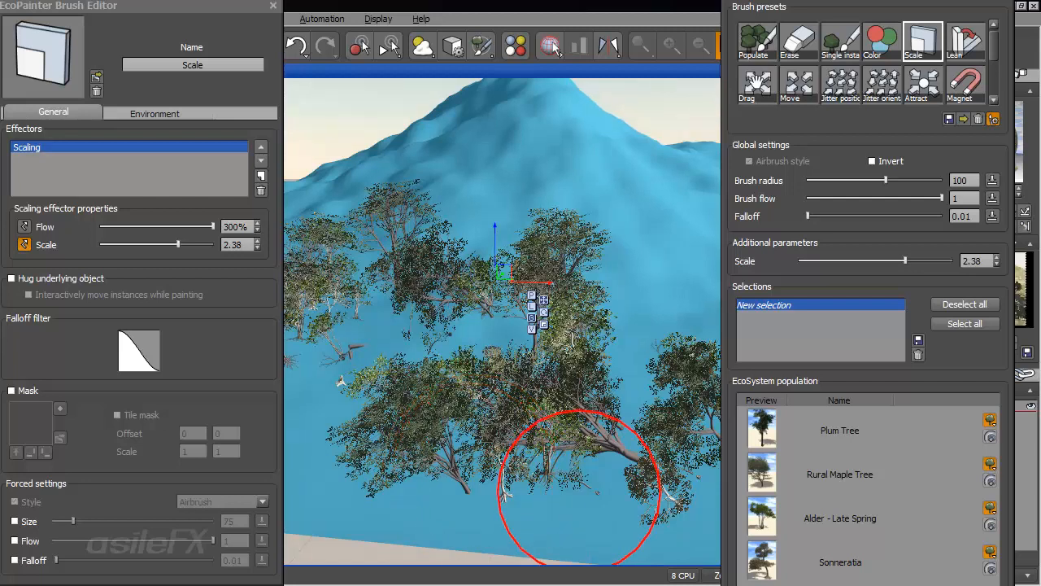
{"action": "mouse_move", "coordinate": [606, 296]}
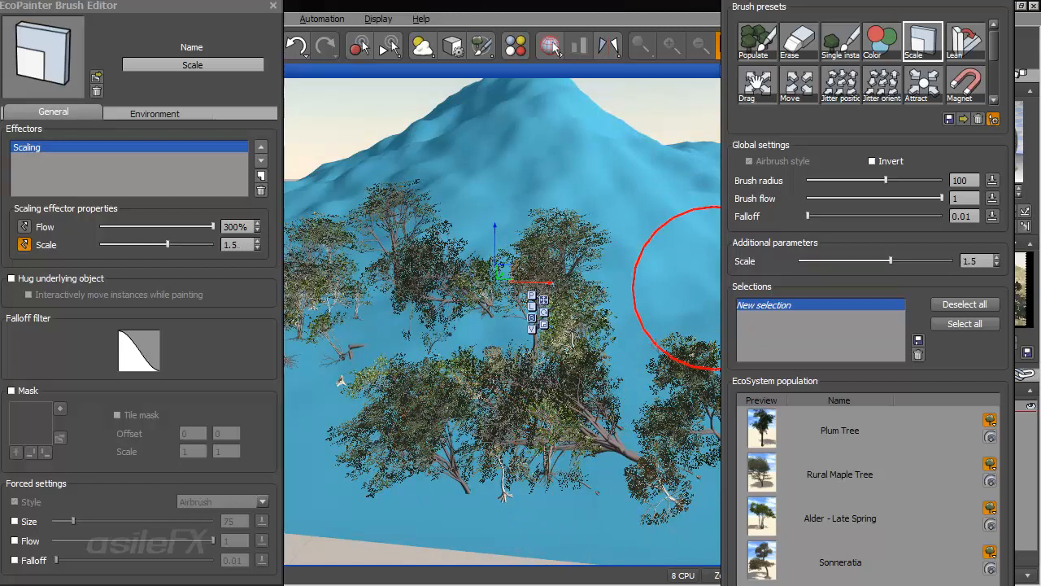
{"action": "mouse_move", "coordinate": [415, 284]}
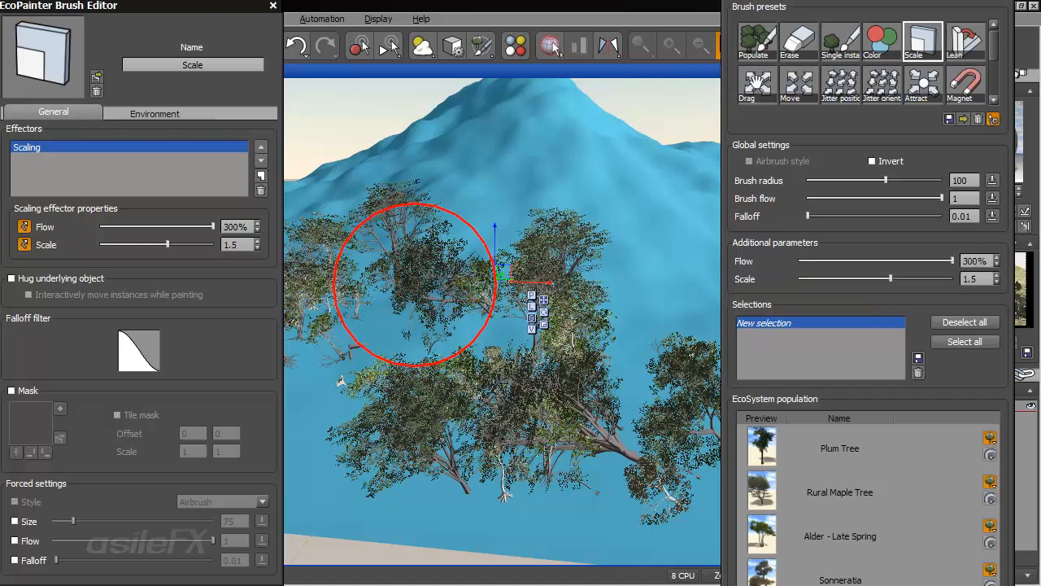
{"action": "mouse_move", "coordinate": [663, 213]}
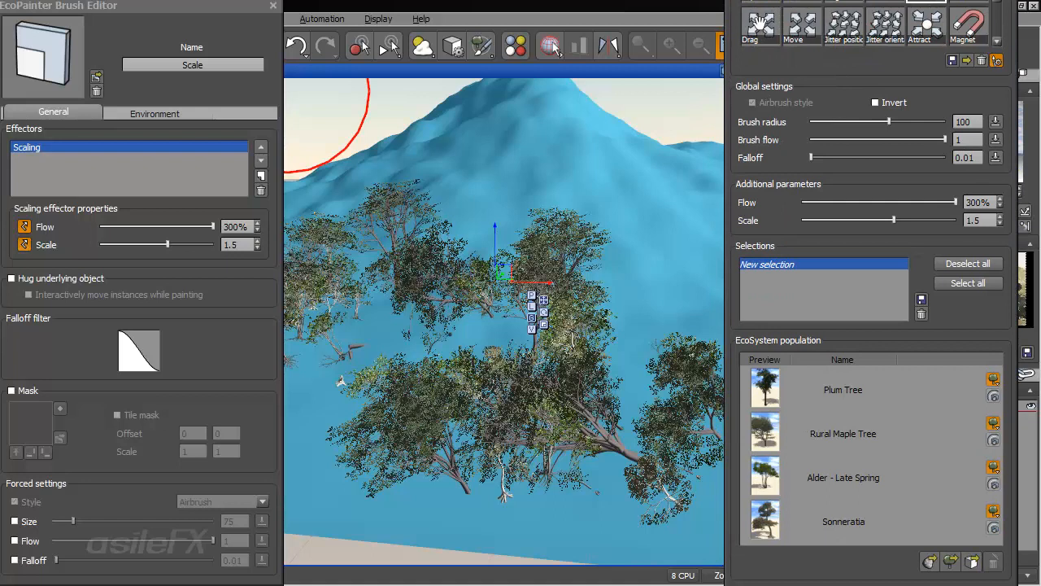
{"action": "left_click", "coordinate": [154, 112]}
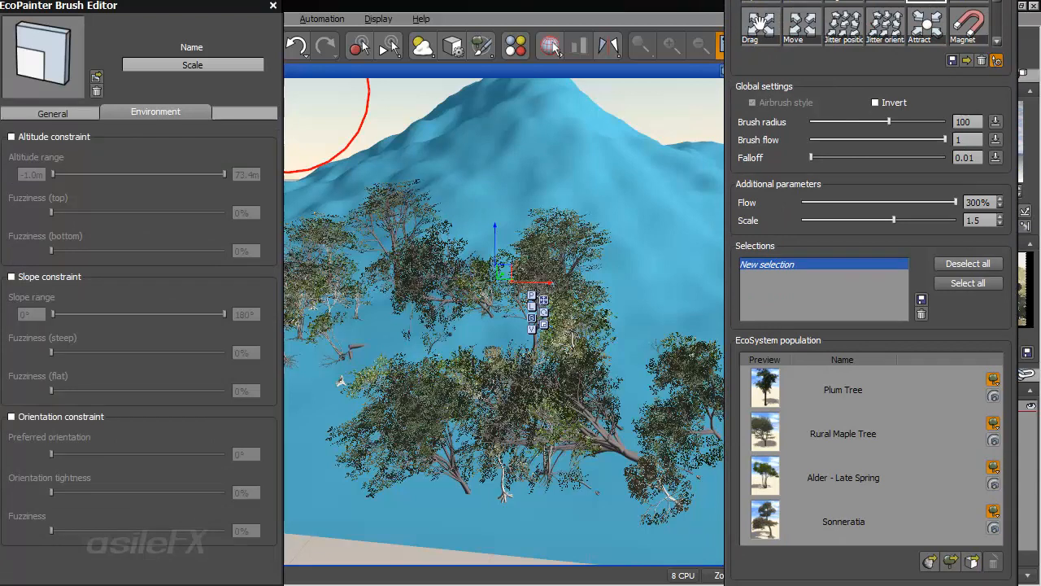
{"action": "left_click", "coordinate": [52, 112]}
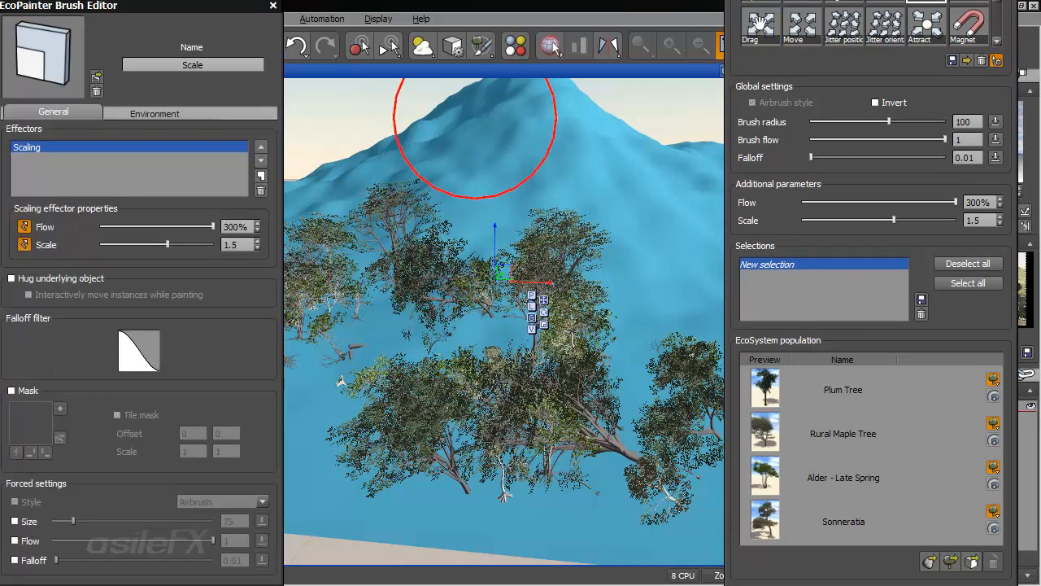
{"action": "mouse_move", "coordinate": [615, 285]}
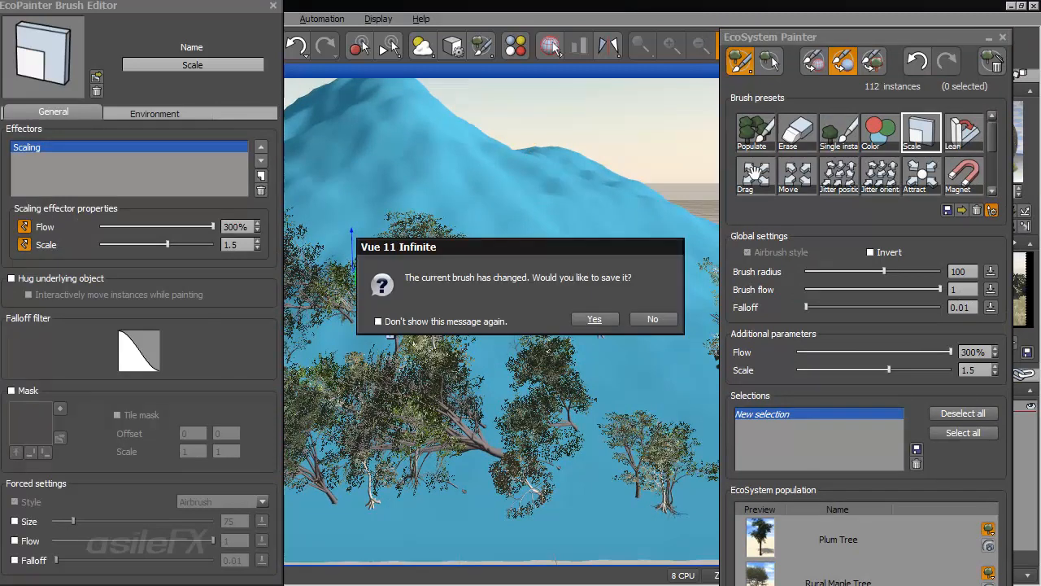
{"action": "mouse_move", "coordinate": [653, 318]}
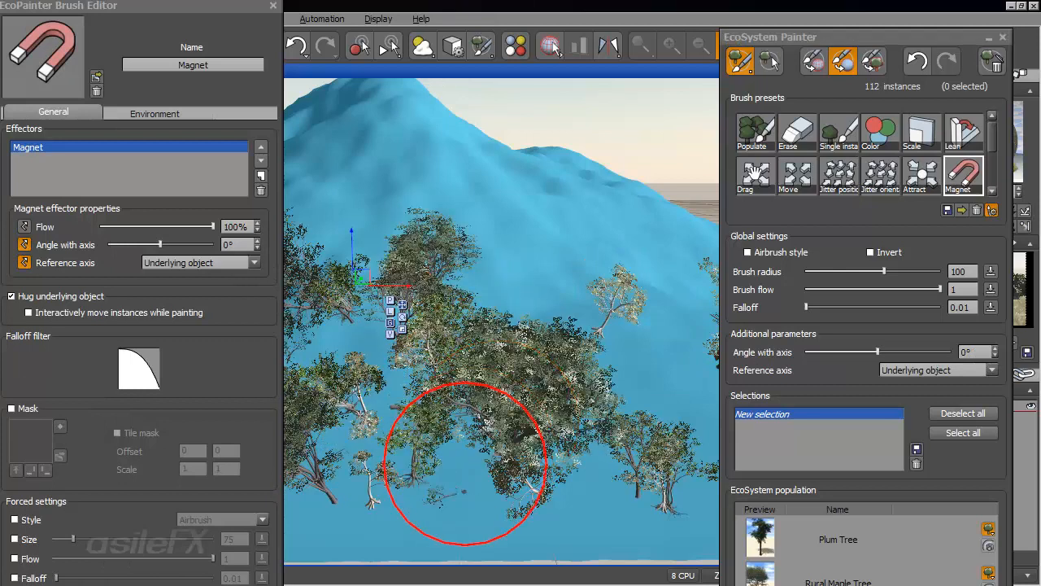
Sweep the Magnet brush over the trees, gathering groups toward the brush centre.
{"action": "left_click_drag", "start_coordinate": [468, 463], "coordinate": [560, 484]}
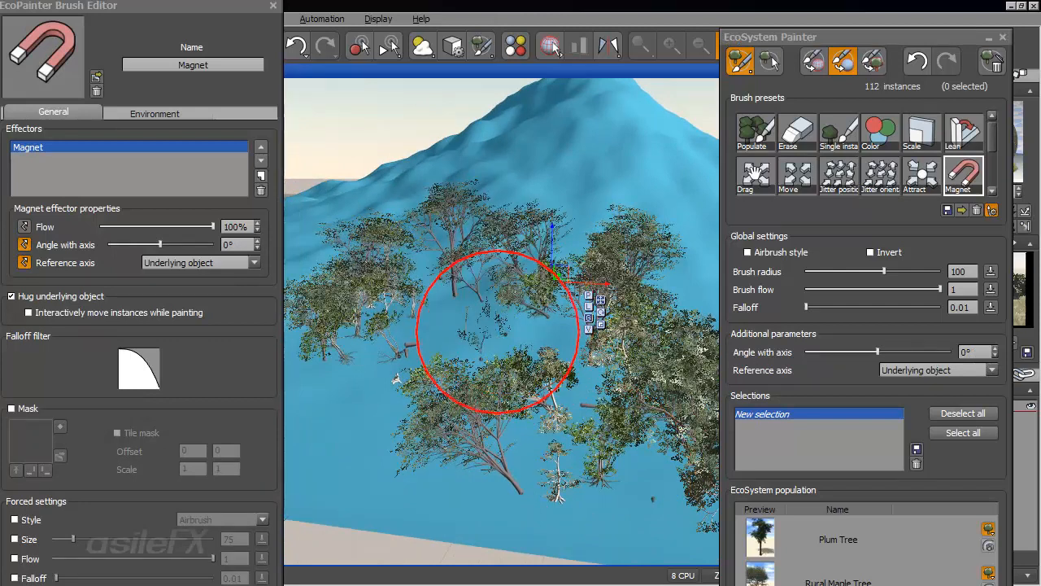
{"action": "left_click_drag", "start_coordinate": [500, 329], "coordinate": [379, 297]}
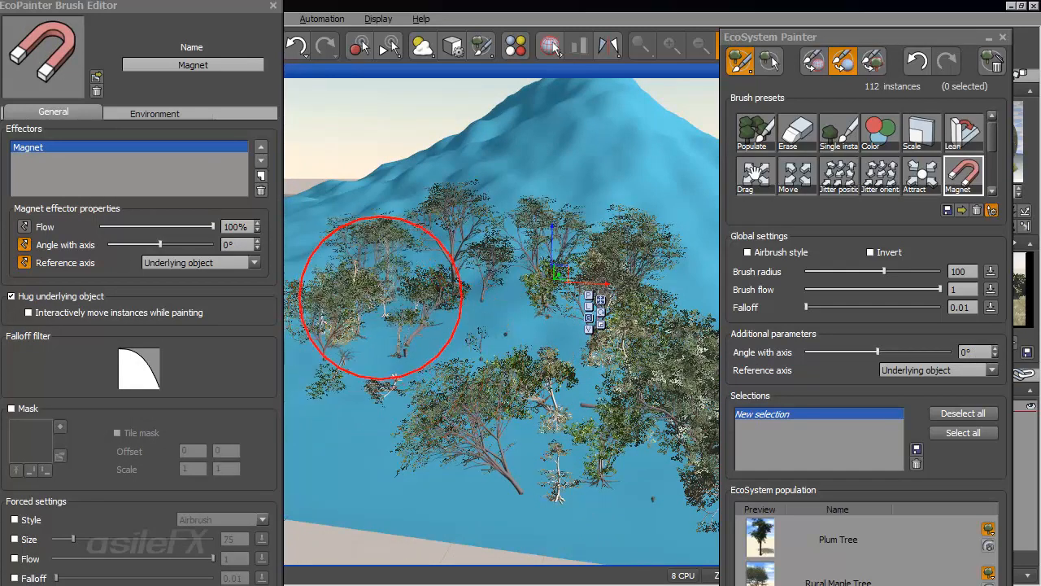
{"action": "left_click_drag", "start_coordinate": [378, 297], "coordinate": [456, 350]}
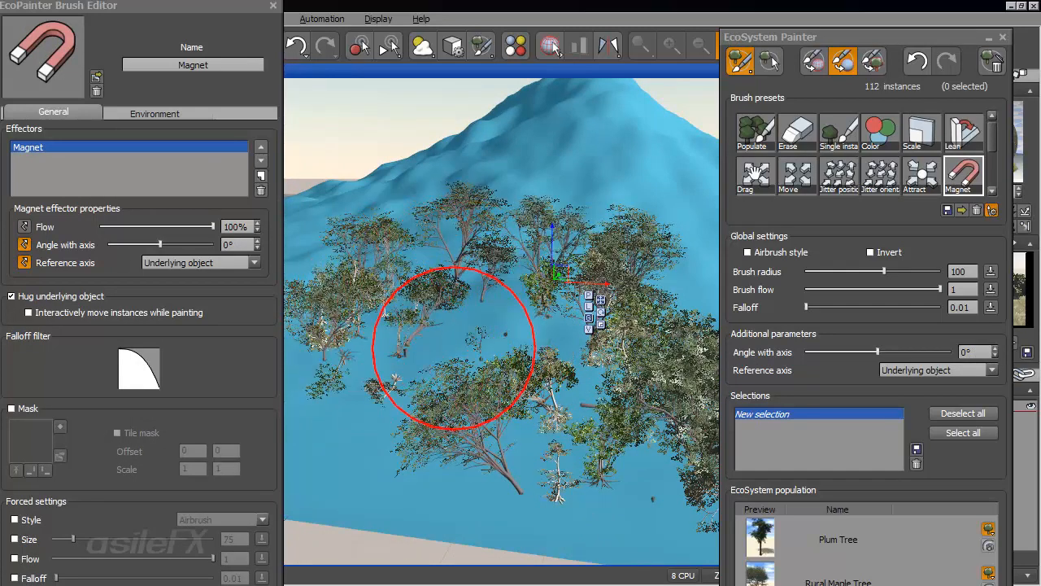
{"action": "left_click_drag", "start_coordinate": [456, 350], "coordinate": [623, 403]}
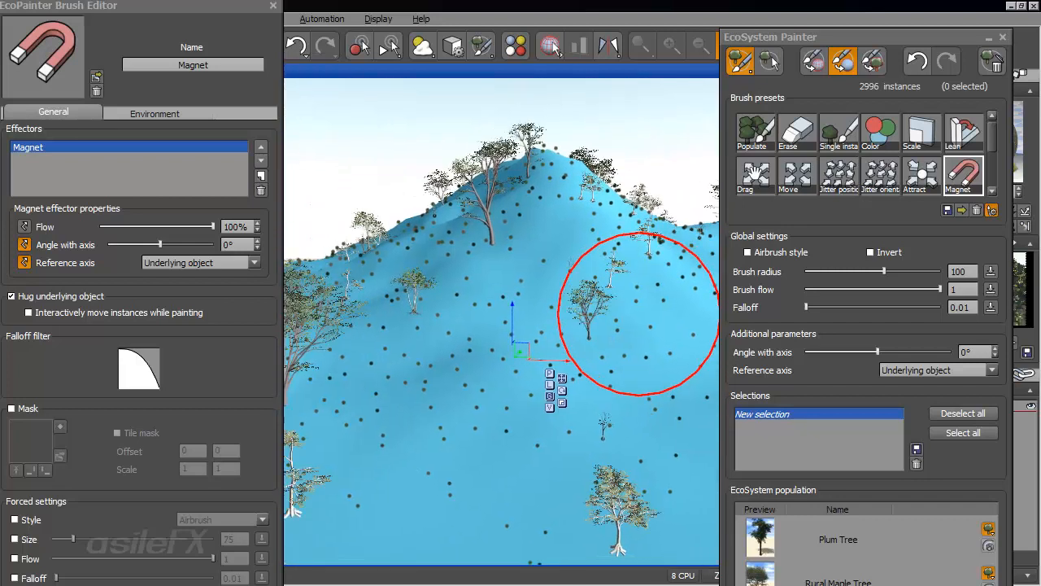
{"action": "mouse_move", "coordinate": [610, 212]}
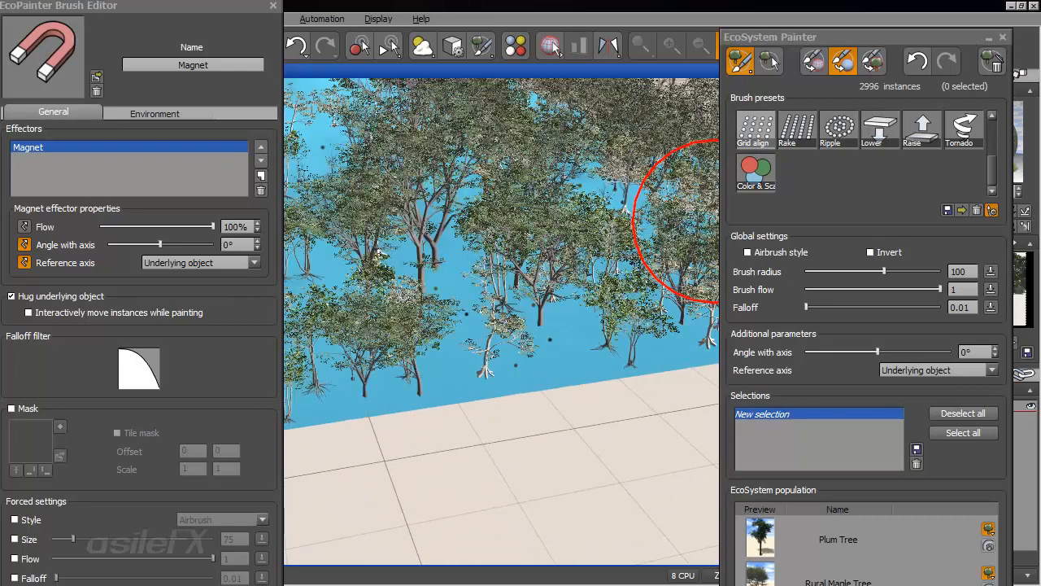
Try the Grid align preset, then load the Rake brush.
{"action": "left_click", "coordinate": [754, 130]}
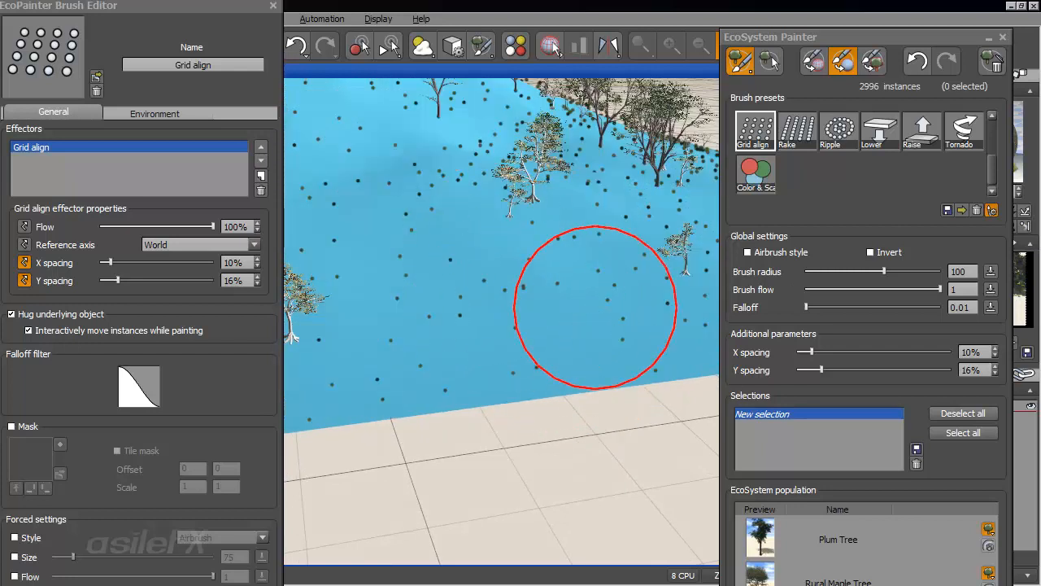
{"action": "left_click", "coordinate": [796, 130]}
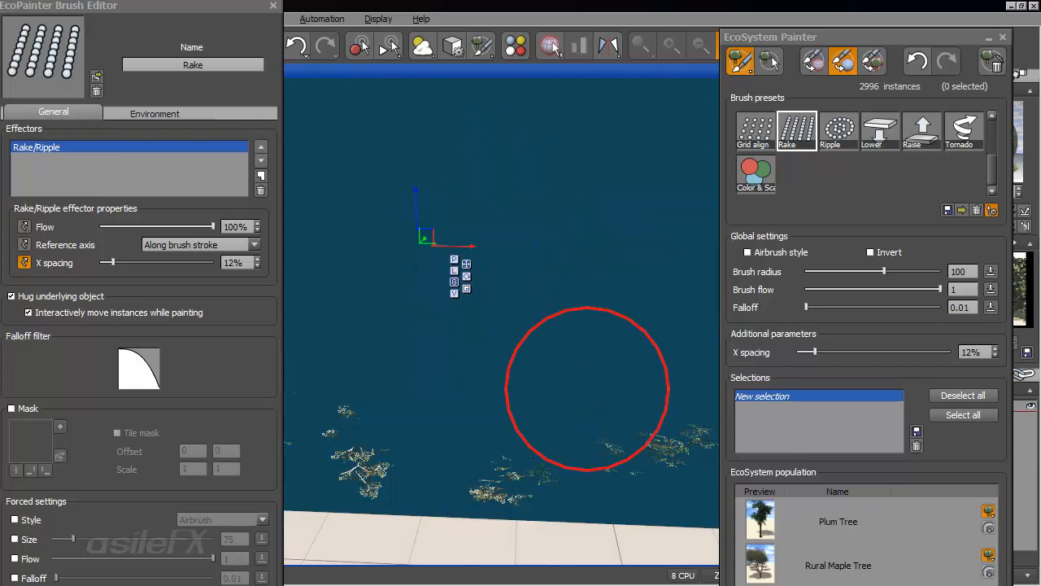
{"action": "mouse_move", "coordinate": [592, 405]}
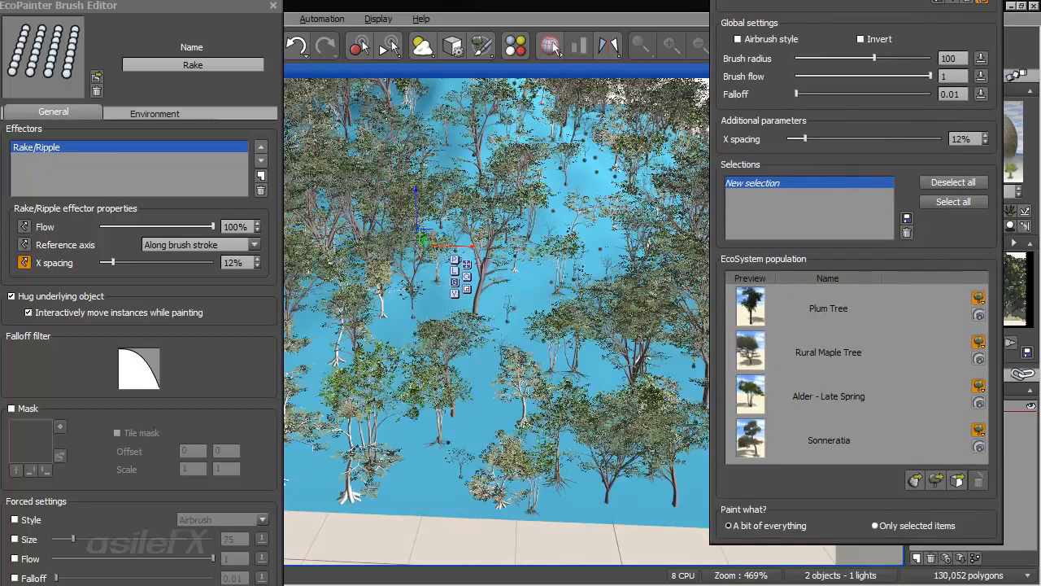
Apply the Rake brush to line up trees into rows on the slope.
{"action": "left_click", "coordinate": [979, 295]}
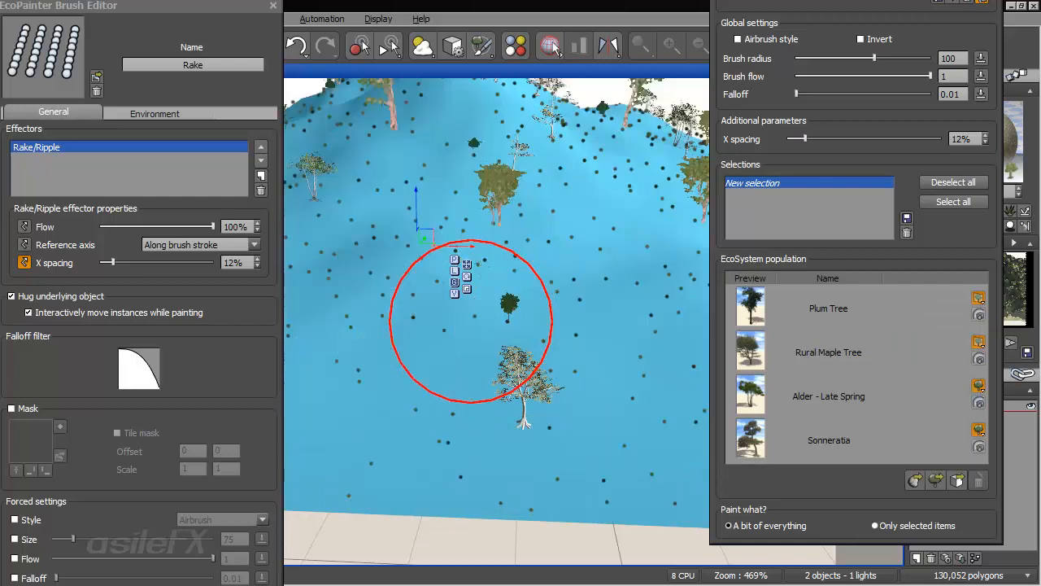
{"action": "left_click", "coordinate": [980, 427]}
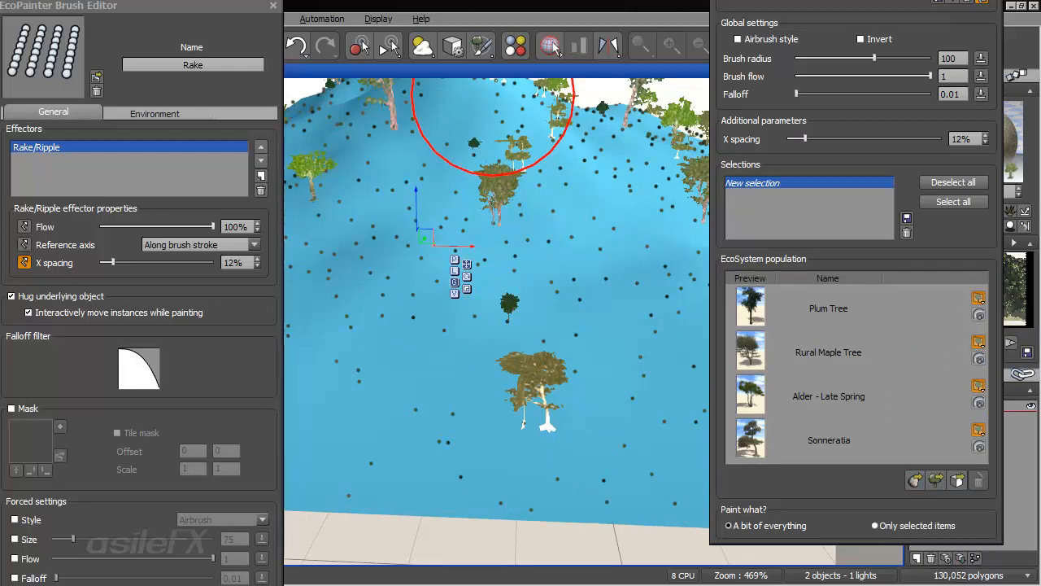
{"action": "left_click", "coordinate": [378, 18]}
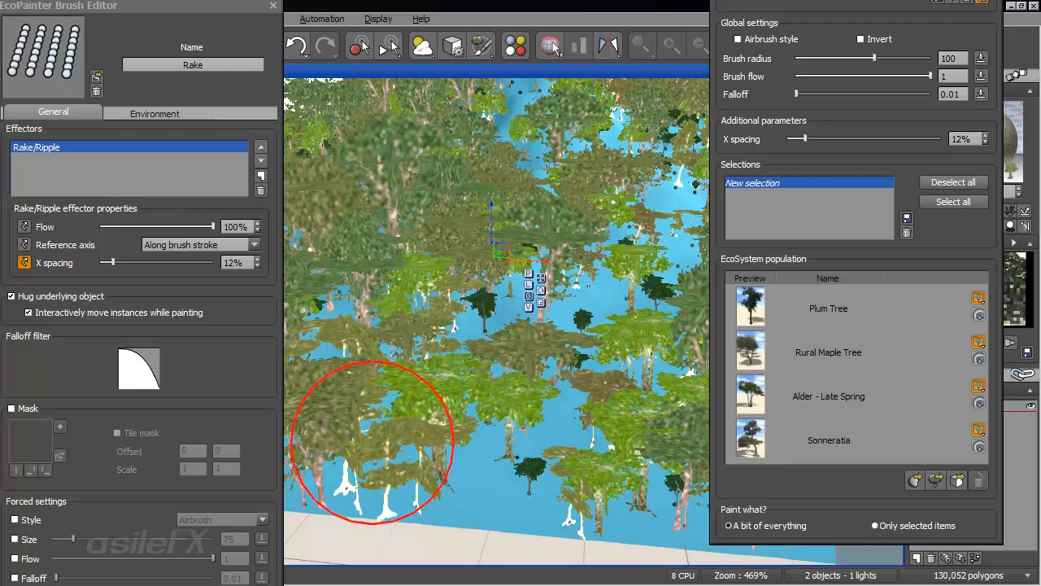
{"action": "mouse_move", "coordinate": [520, 195]}
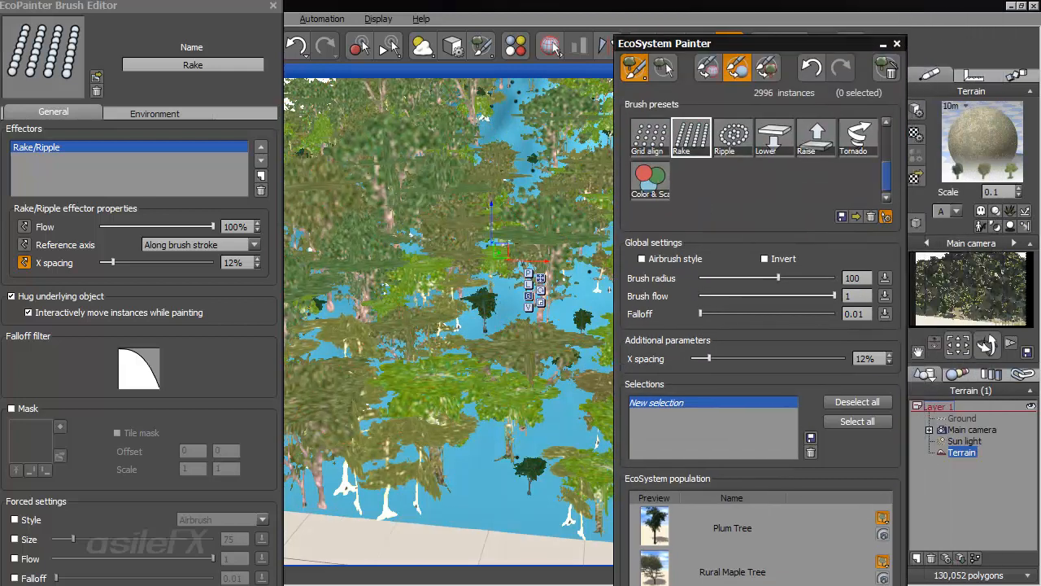
Load the Tornado brush and sweep it over the trees to swirl them.
{"action": "left_click", "coordinate": [857, 177]}
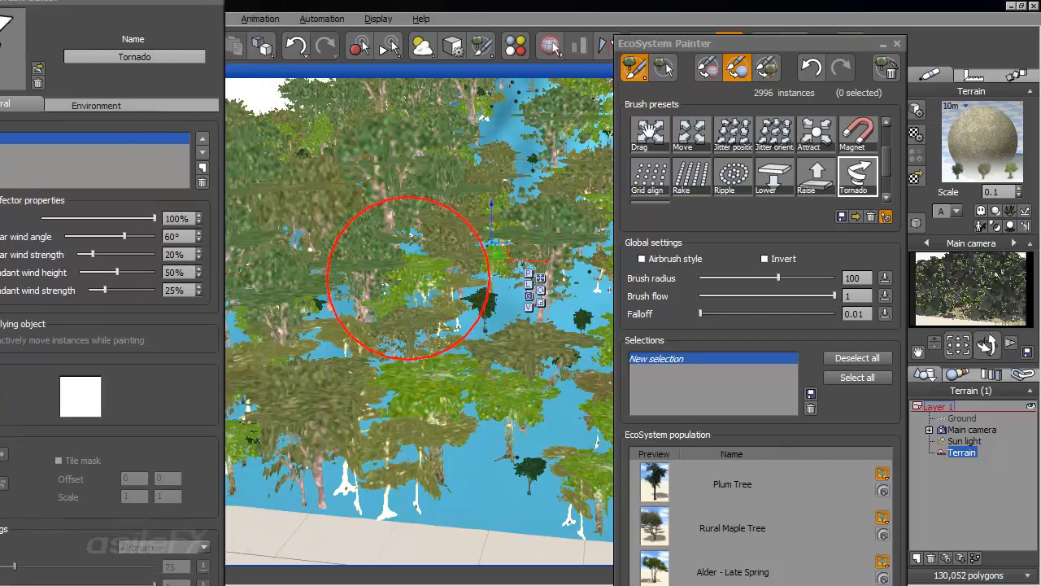
{"action": "left_click_drag", "start_coordinate": [407, 277], "coordinate": [272, 350]}
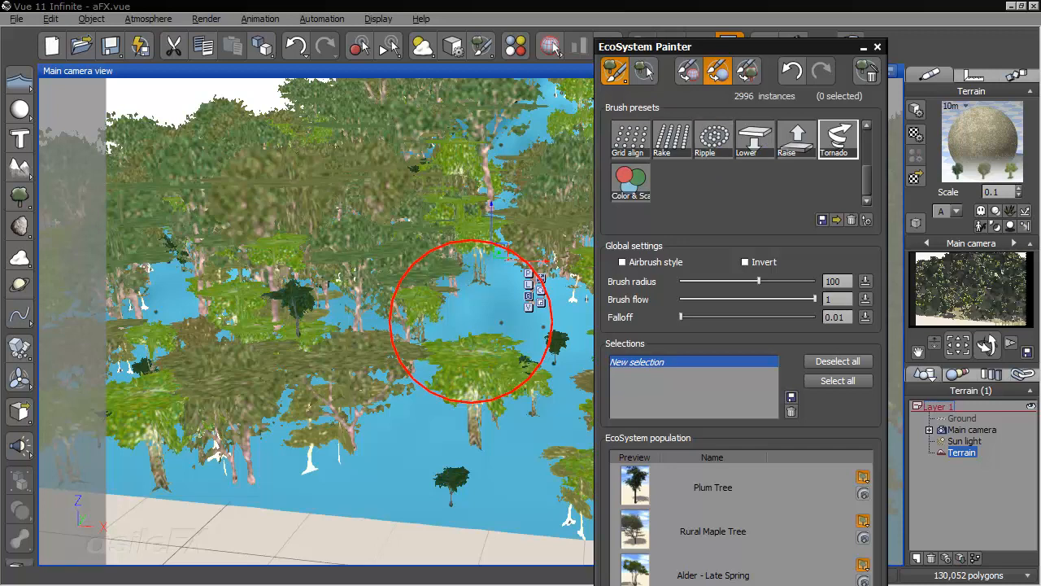
{"action": "mouse_move", "coordinate": [643, 70]}
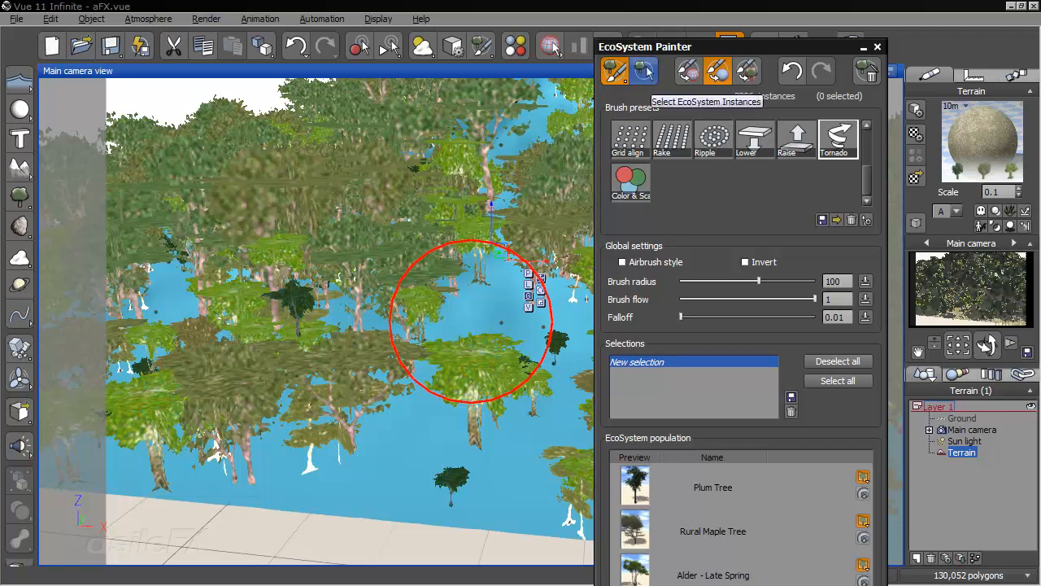
Brush-select Plum Tree, Alder and Rural Maple instances, then deselect some, leaving 306 trees.
{"action": "left_click", "coordinate": [643, 72]}
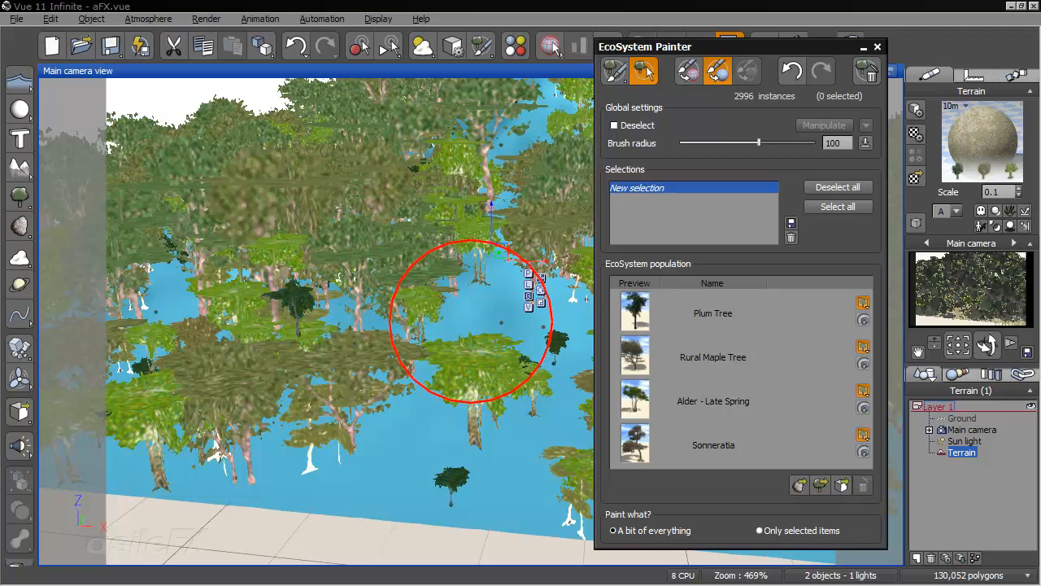
{"action": "left_click", "coordinate": [712, 313]}
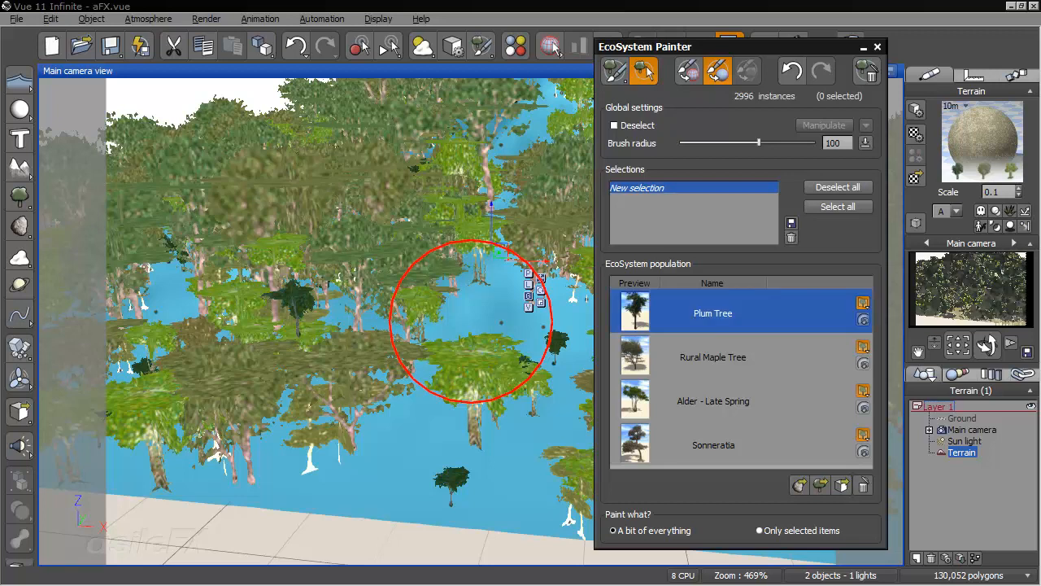
{"action": "mouse_move", "coordinate": [309, 488]}
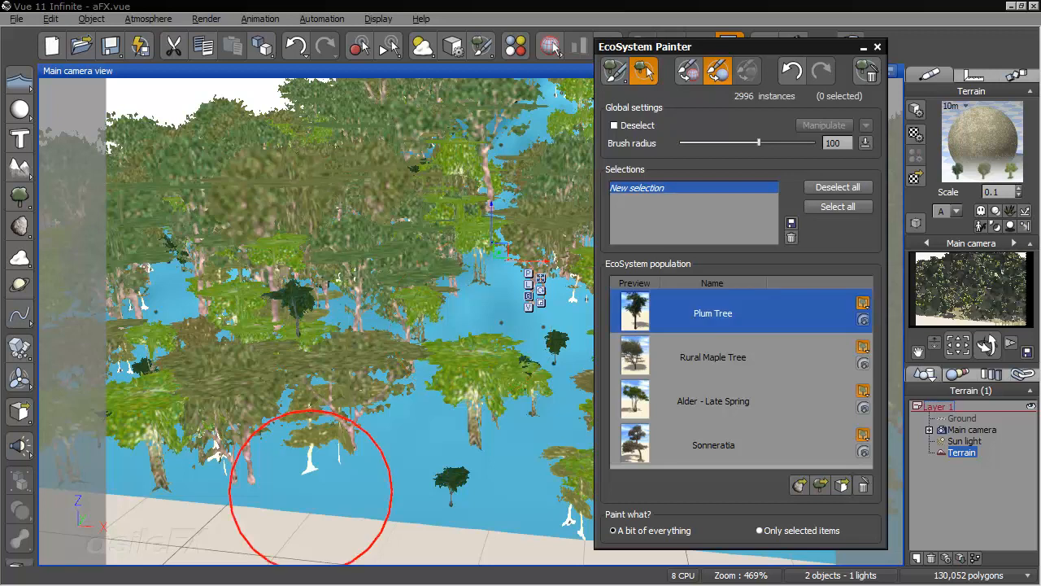
{"action": "mouse_move", "coordinate": [545, 476]}
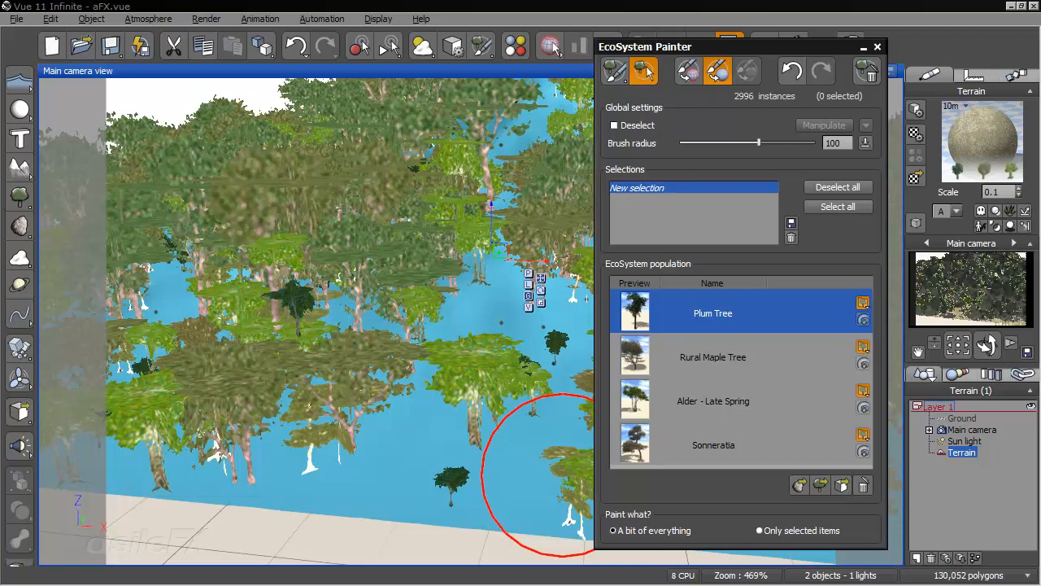
{"action": "left_click", "coordinate": [712, 400]}
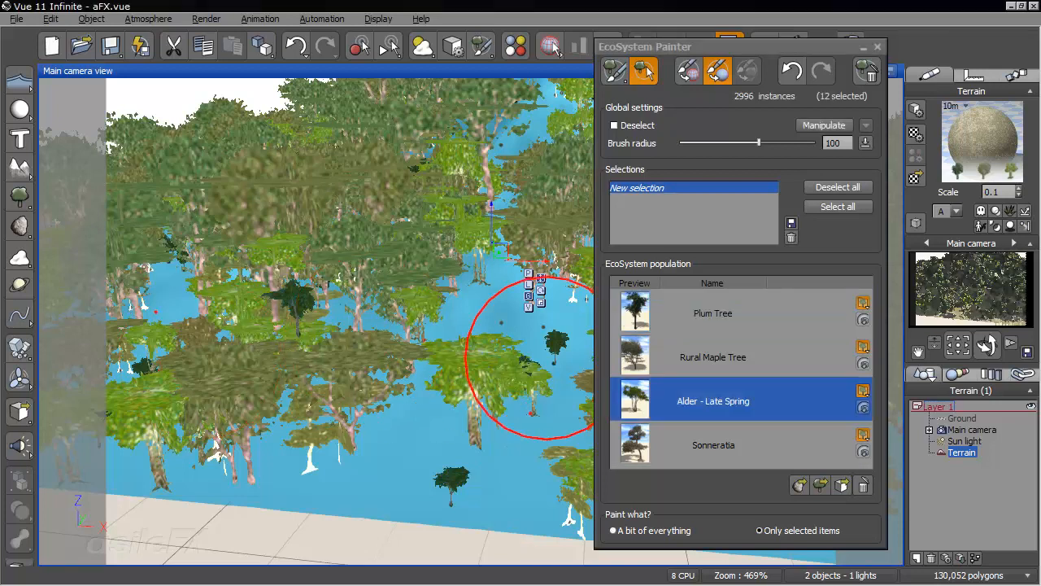
{"action": "left_click_drag", "start_coordinate": [529, 358], "coordinate": [398, 326]}
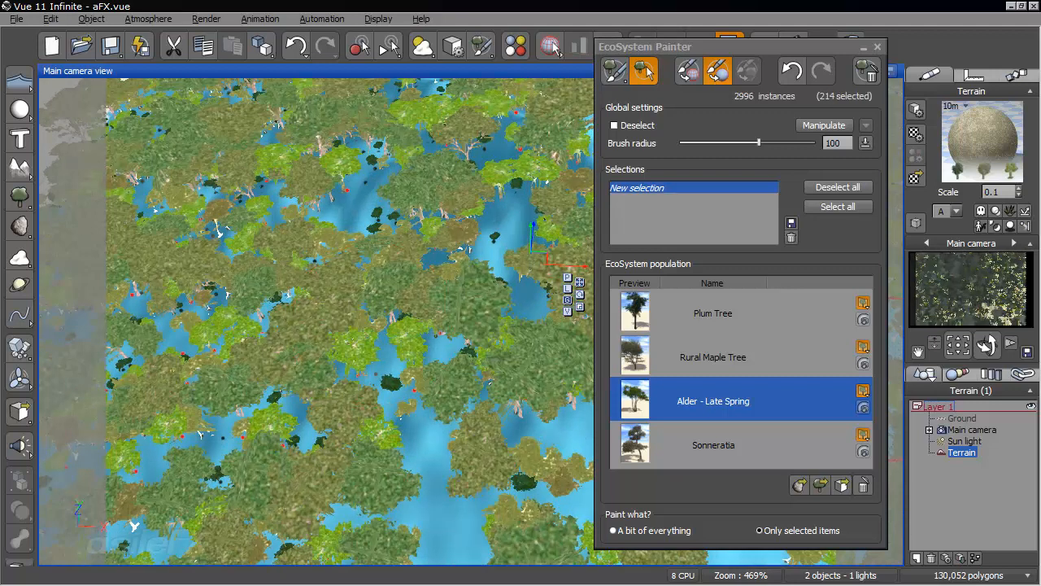
{"action": "left_click", "coordinate": [713, 356]}
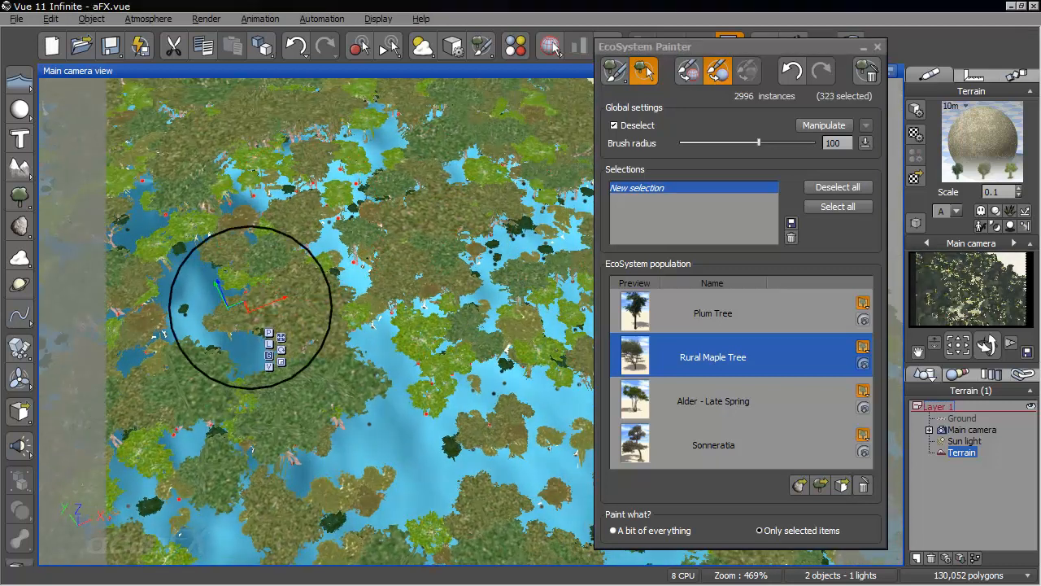
{"action": "left_click_drag", "start_coordinate": [253, 305], "coordinate": [549, 387]}
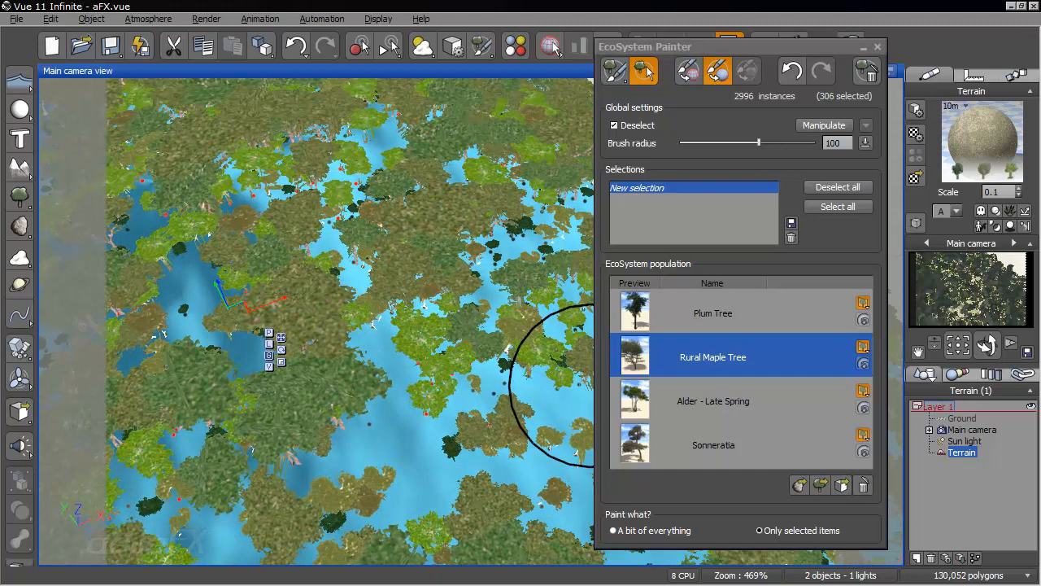
{"action": "mouse_move", "coordinate": [407, 293]}
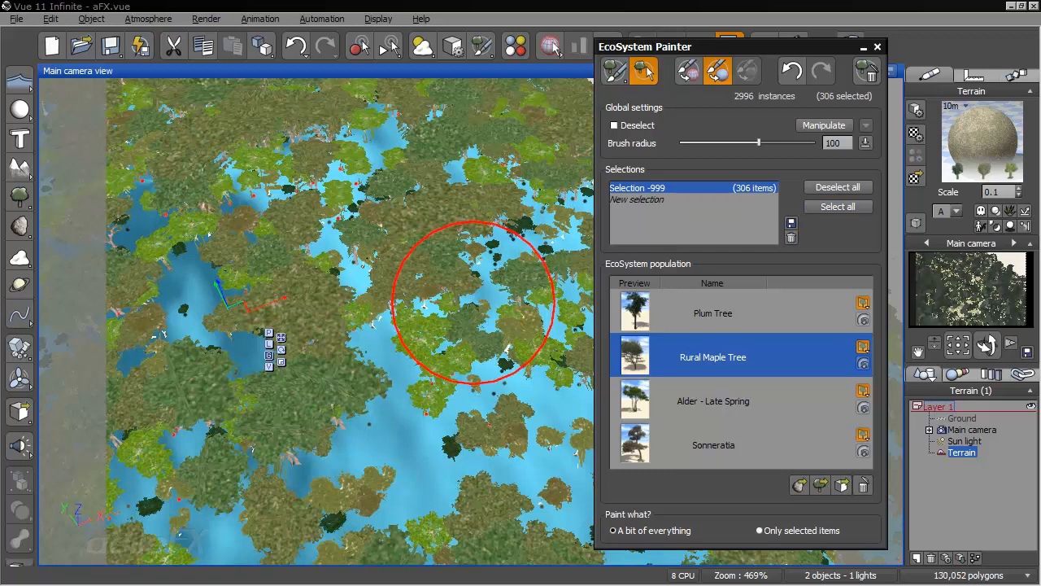
{"action": "mouse_move", "coordinate": [553, 212]}
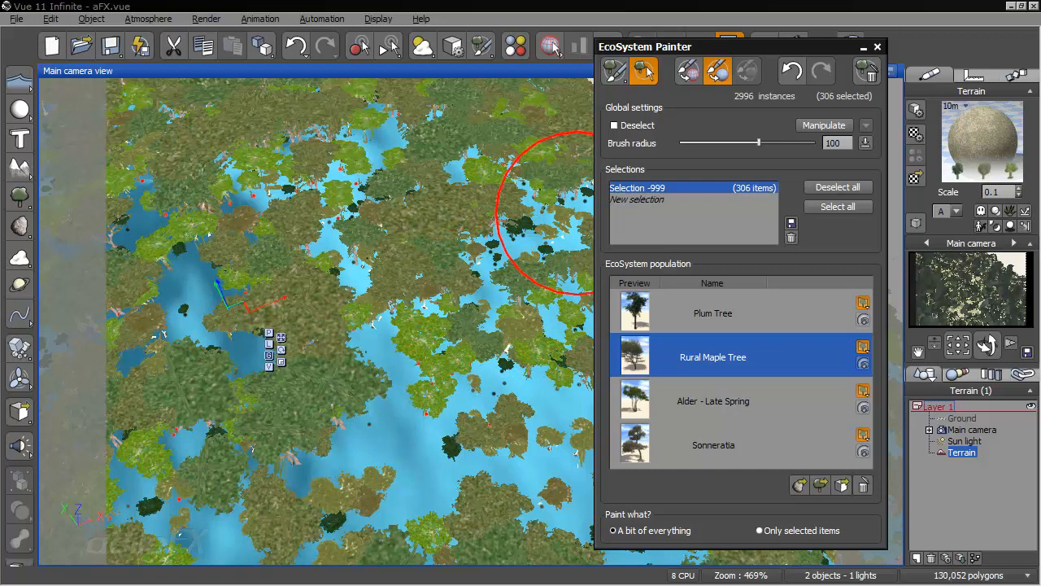
Store the 306-tree selection as Selection -999 and return to Paint EcoSystem mode.
{"action": "left_click", "coordinate": [615, 70]}
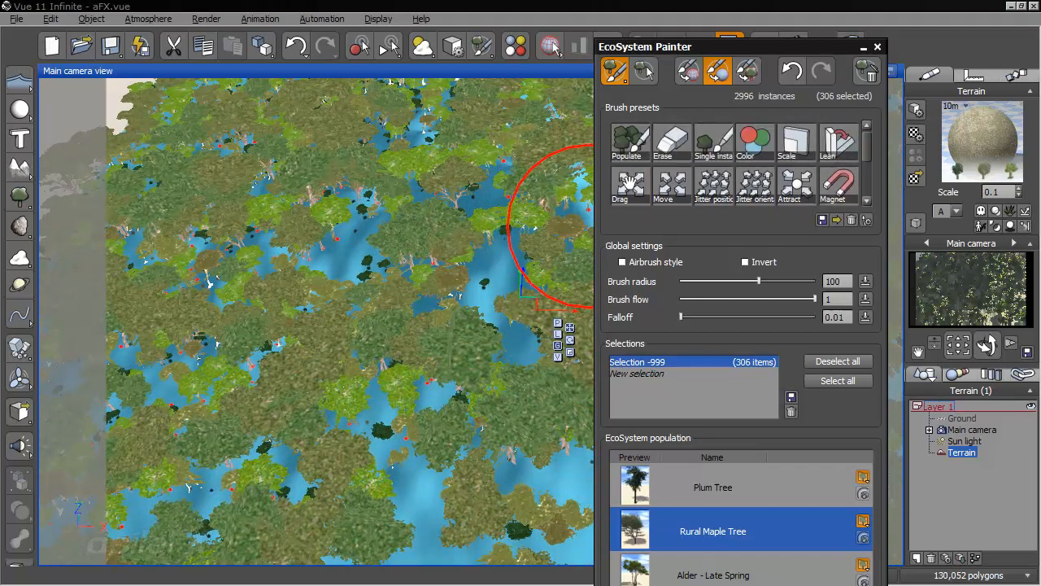
Rake trees with the Rake brush restricted to the underlying object.
{"action": "scroll", "scroll_direction": "down", "scroll_amount": 3}
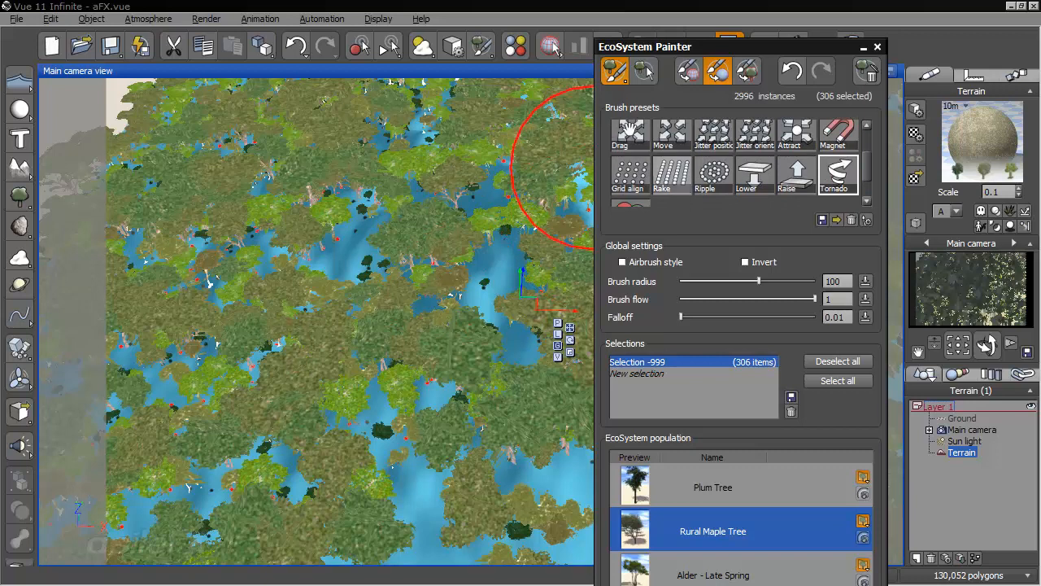
{"action": "left_click", "coordinate": [670, 173]}
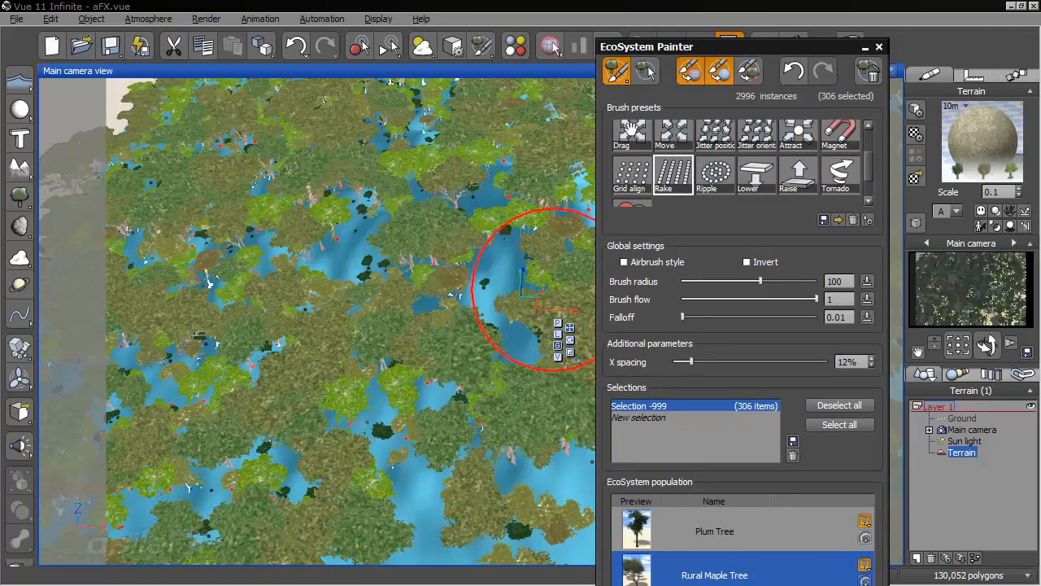
{"action": "left_click_drag", "start_coordinate": [529, 292], "coordinate": [260, 301]}
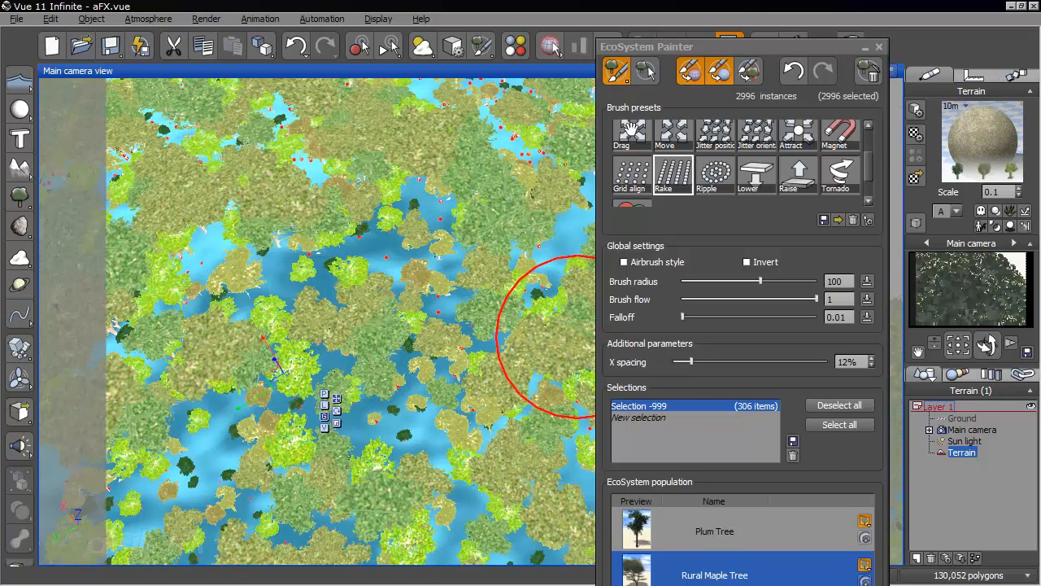
{"action": "mouse_move", "coordinate": [719, 71]}
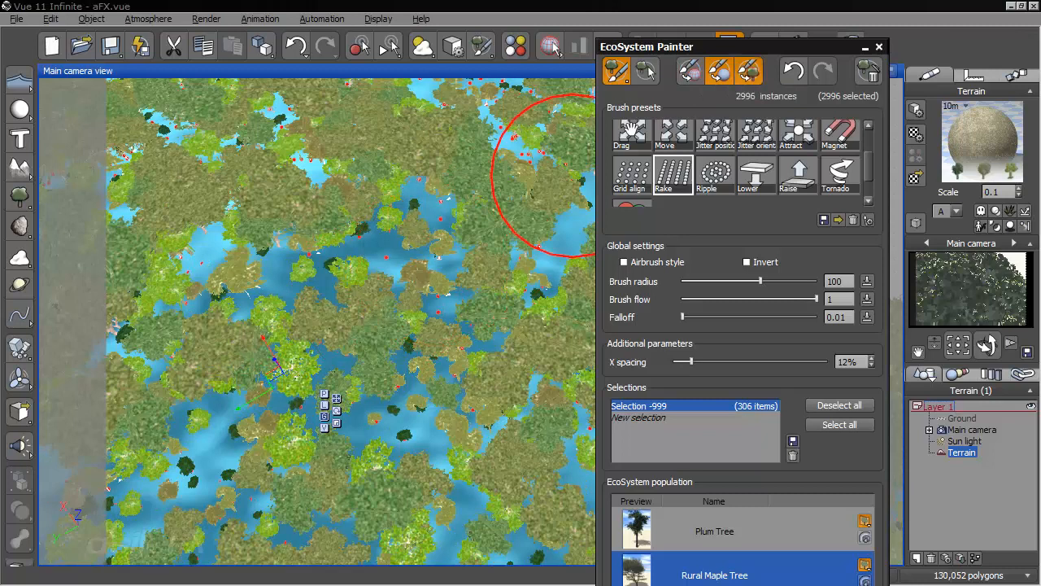
{"action": "mouse_move", "coordinate": [748, 71]}
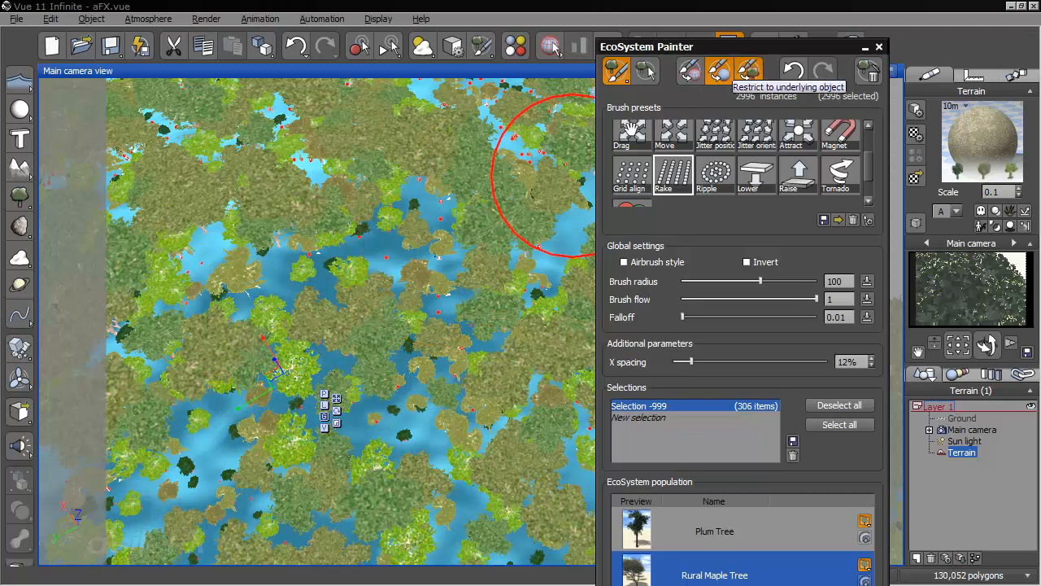
{"action": "mouse_move", "coordinate": [370, 321]}
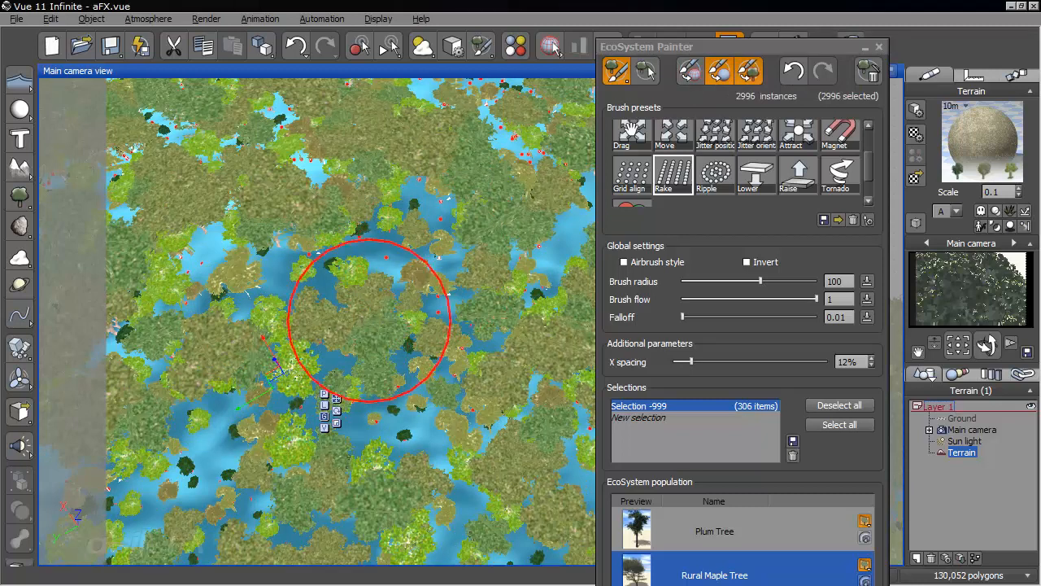
{"action": "left_click_drag", "start_coordinate": [374, 321], "coordinate": [277, 382]}
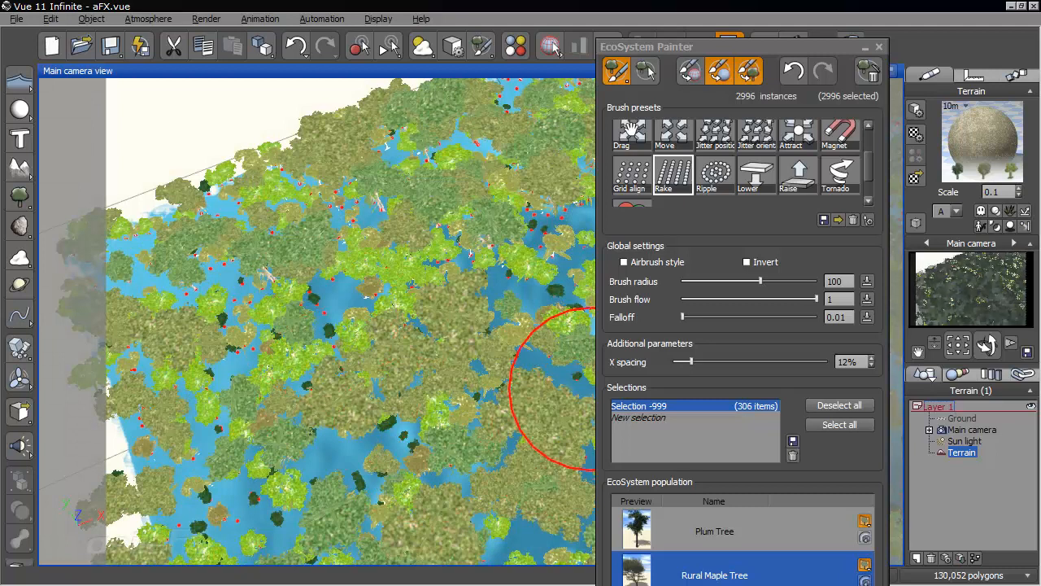
{"action": "left_click", "coordinate": [838, 405]}
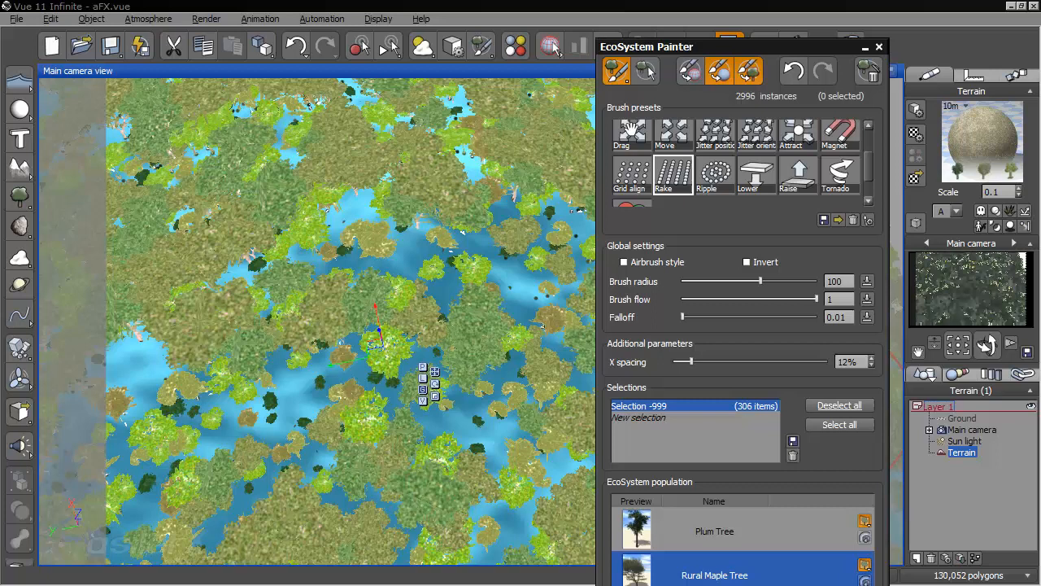
{"action": "mouse_move", "coordinate": [692, 411]}
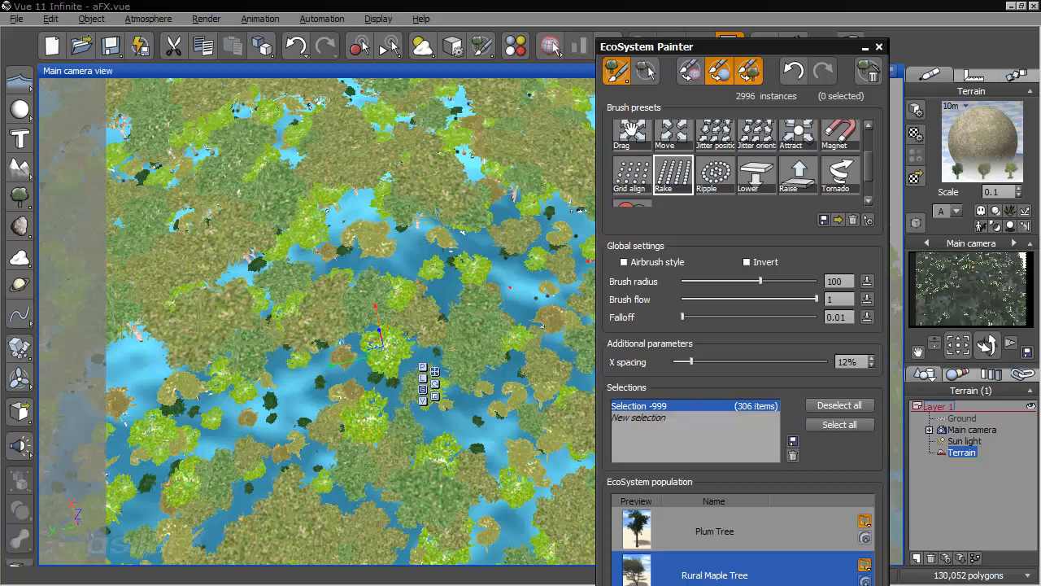
Switch to Select mode and reload Selection -999, restoring 306 selected instances.
{"action": "left_click", "coordinate": [838, 423]}
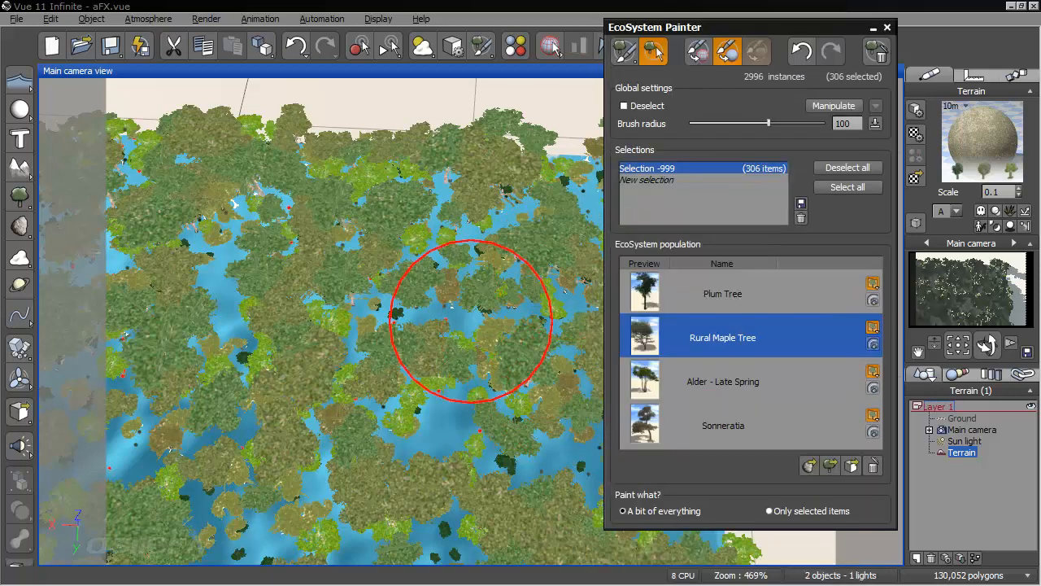
{"action": "mouse_move", "coordinate": [562, 269]}
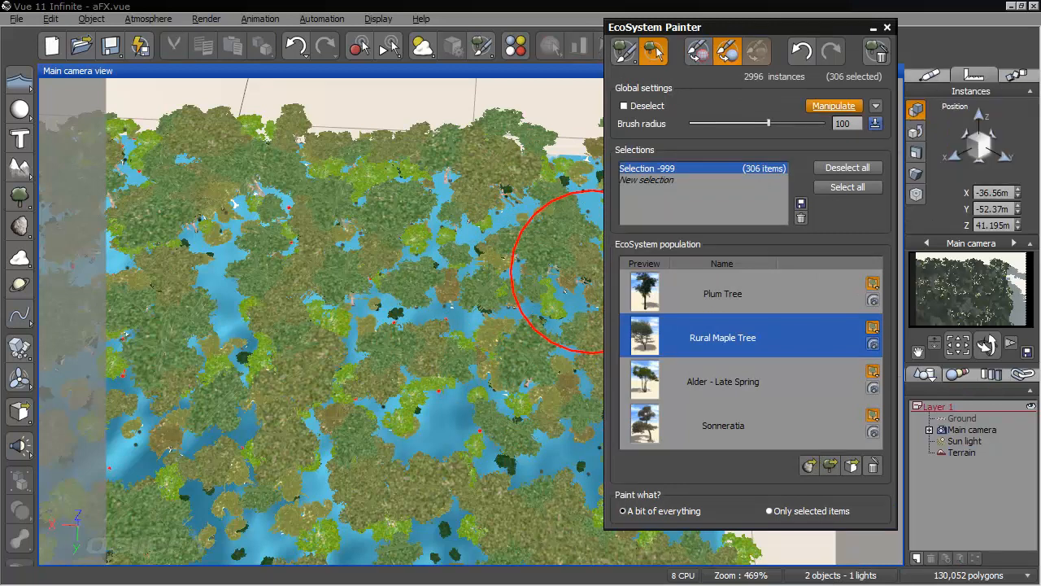
Enter Manipulate mode and show the Move Instances To… list with Global EcoSystem.
{"action": "left_click", "coordinate": [875, 106]}
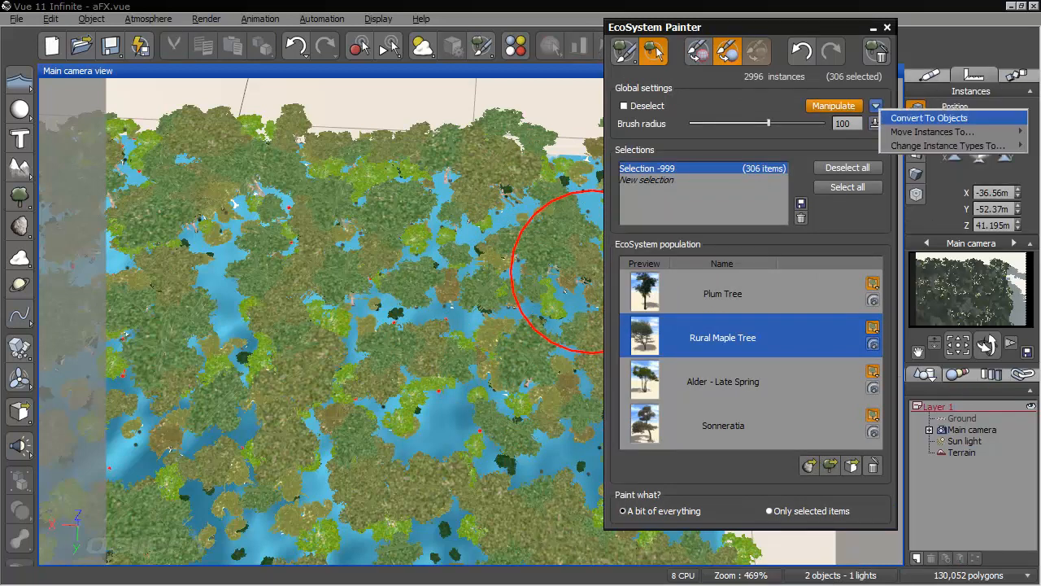
{"action": "left_click", "coordinate": [929, 117]}
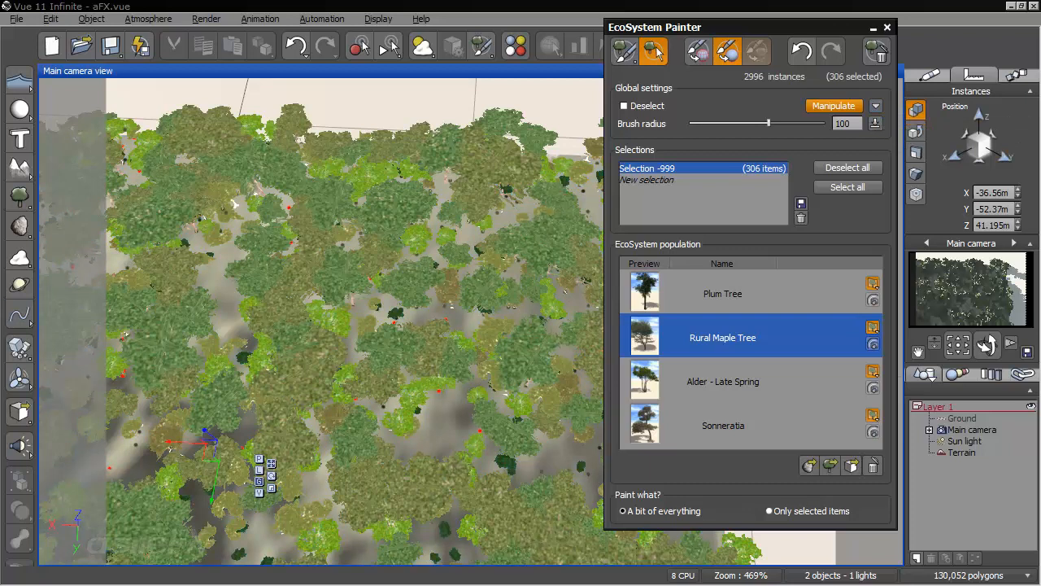
{"action": "left_click", "coordinate": [833, 106]}
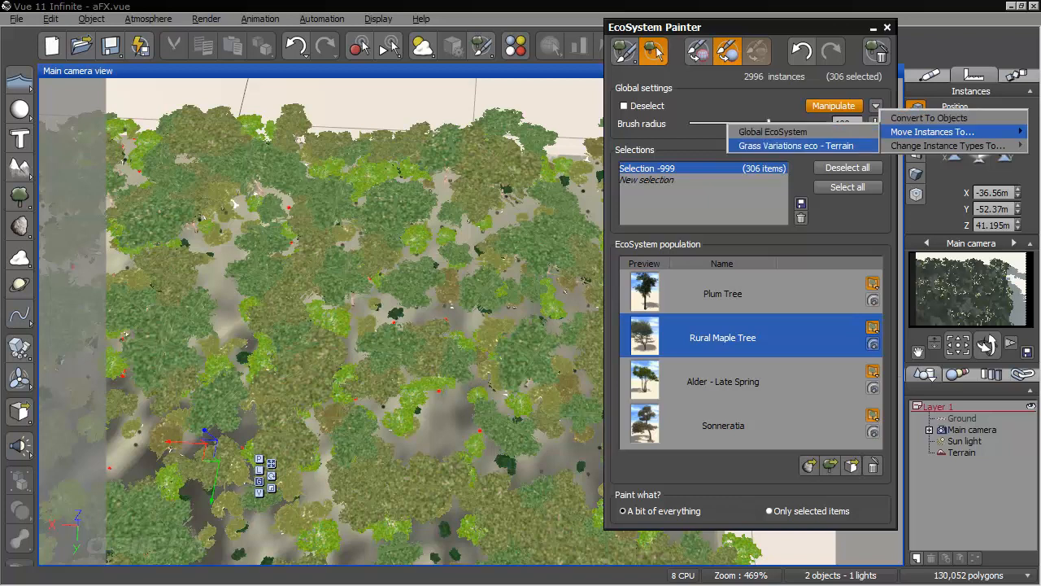
{"action": "mouse_move", "coordinate": [946, 145]}
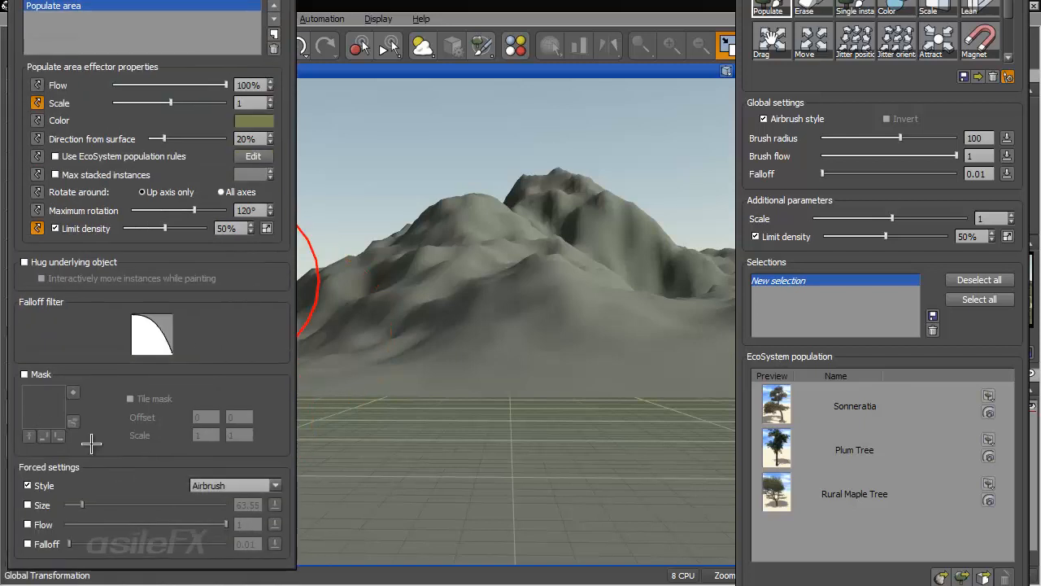
{"action": "mouse_move", "coordinate": [62, 365]}
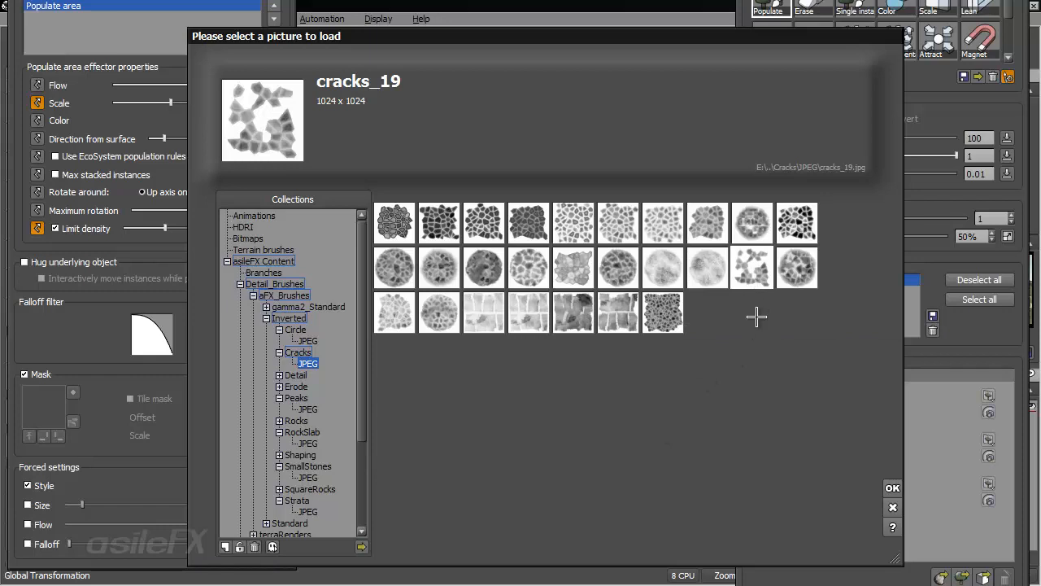
{"action": "mouse_move", "coordinate": [756, 259]}
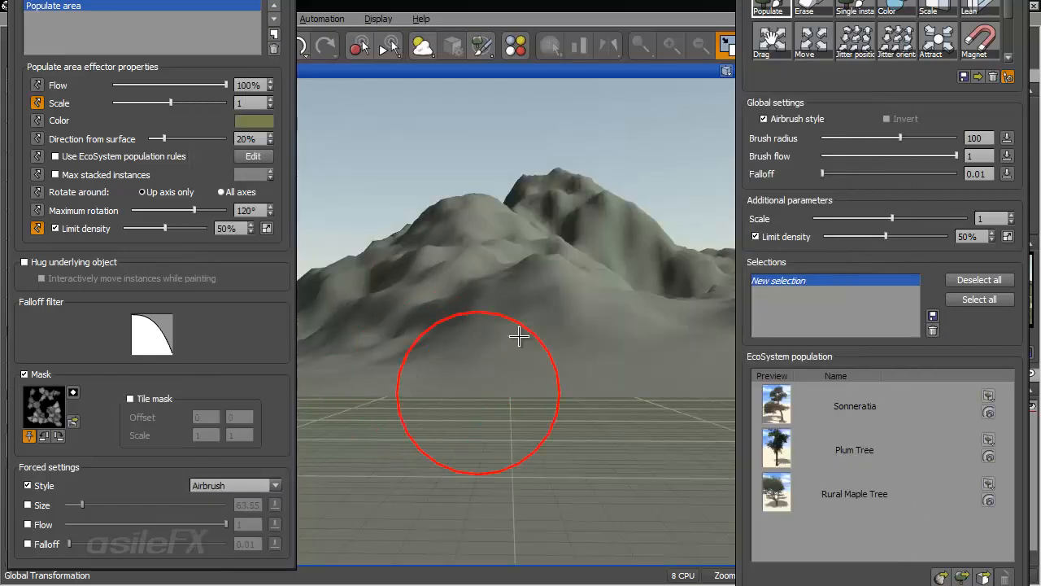
{"action": "mouse_move", "coordinate": [467, 360]}
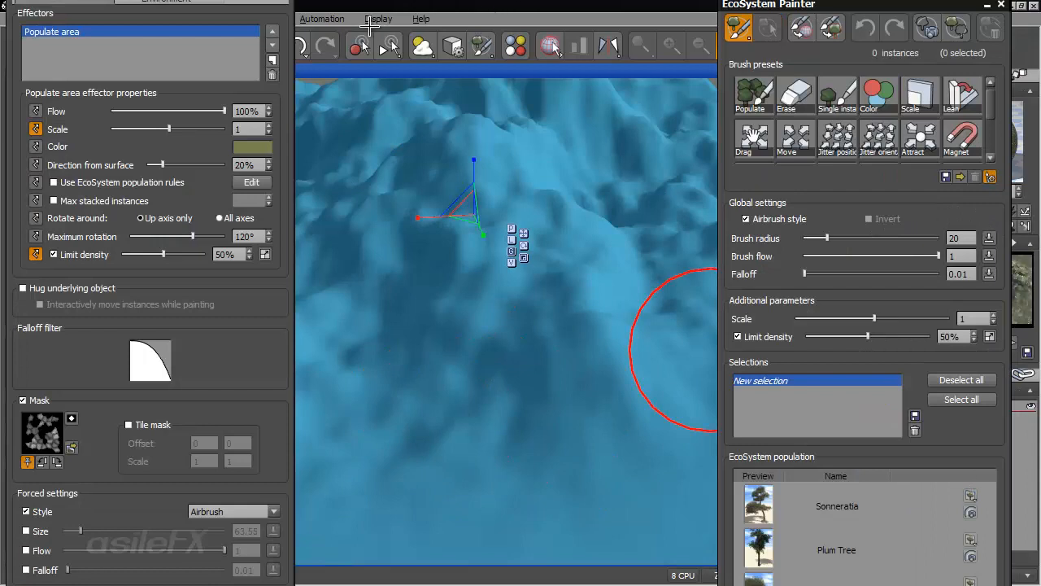
Enable Global Quality Limit preview, set Limit density to 89% and paint tree patches.
{"action": "left_click", "coordinate": [379, 18]}
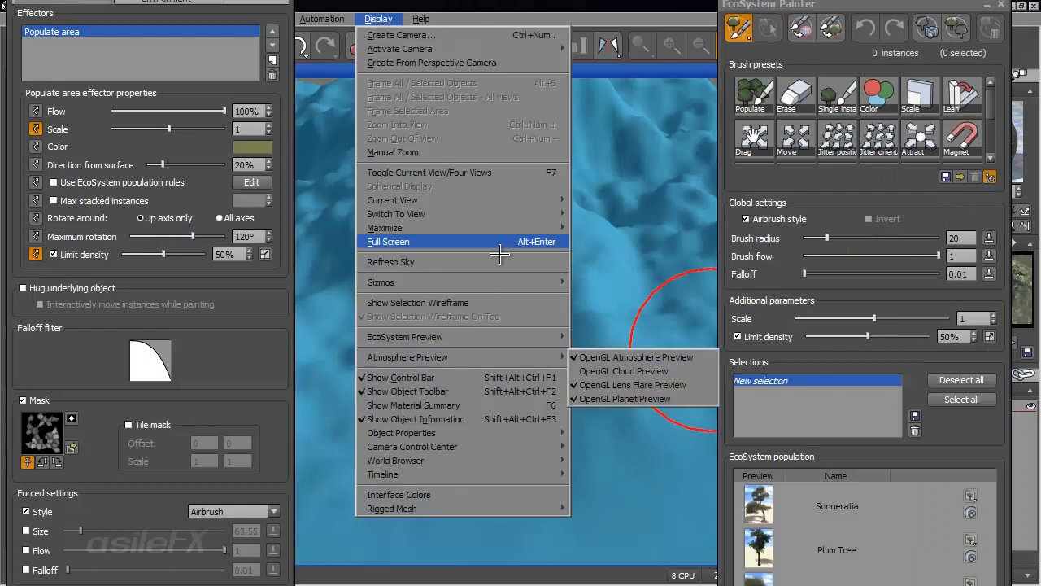
{"action": "mouse_move", "coordinate": [514, 336]}
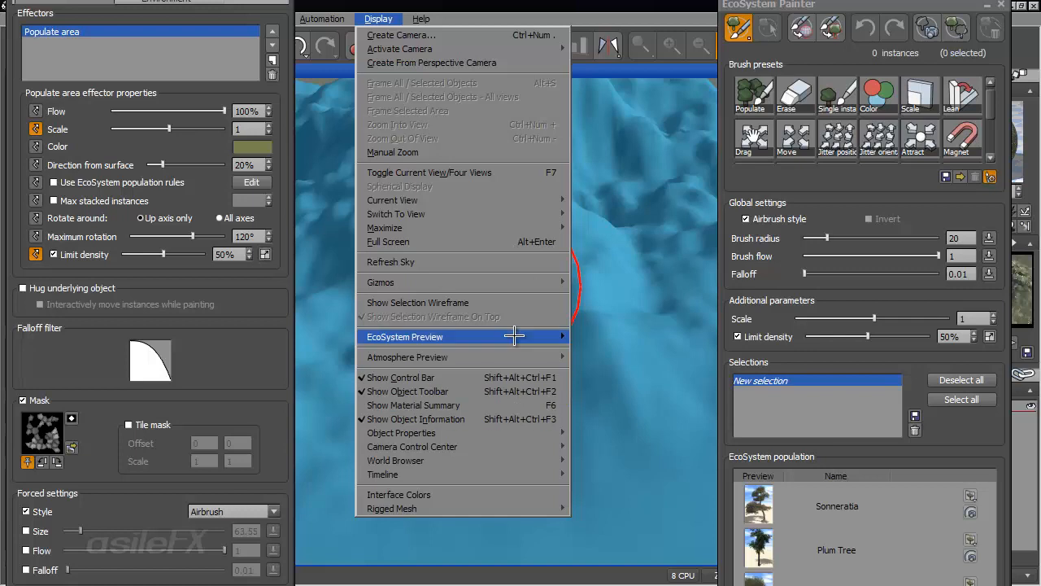
{"action": "mouse_move", "coordinate": [615, 350]}
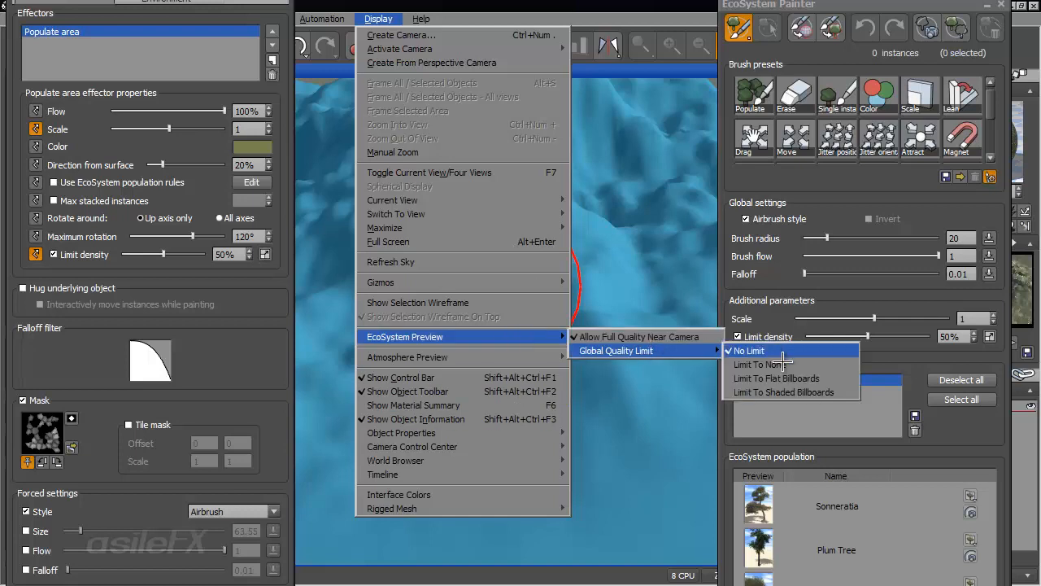
{"action": "mouse_move", "coordinate": [838, 378]}
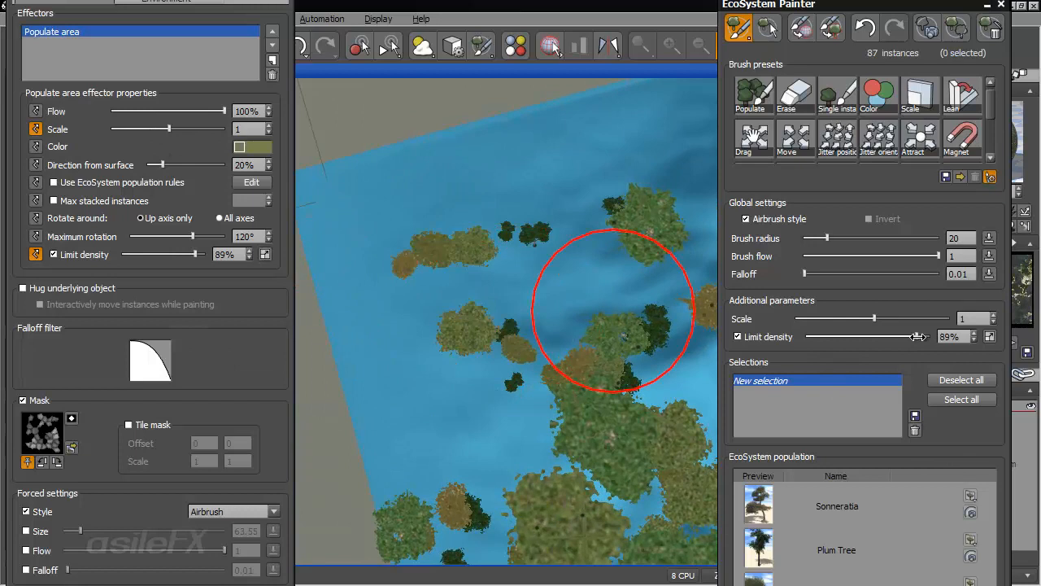
{"action": "left_click_drag", "start_coordinate": [614, 309], "coordinate": [558, 292]}
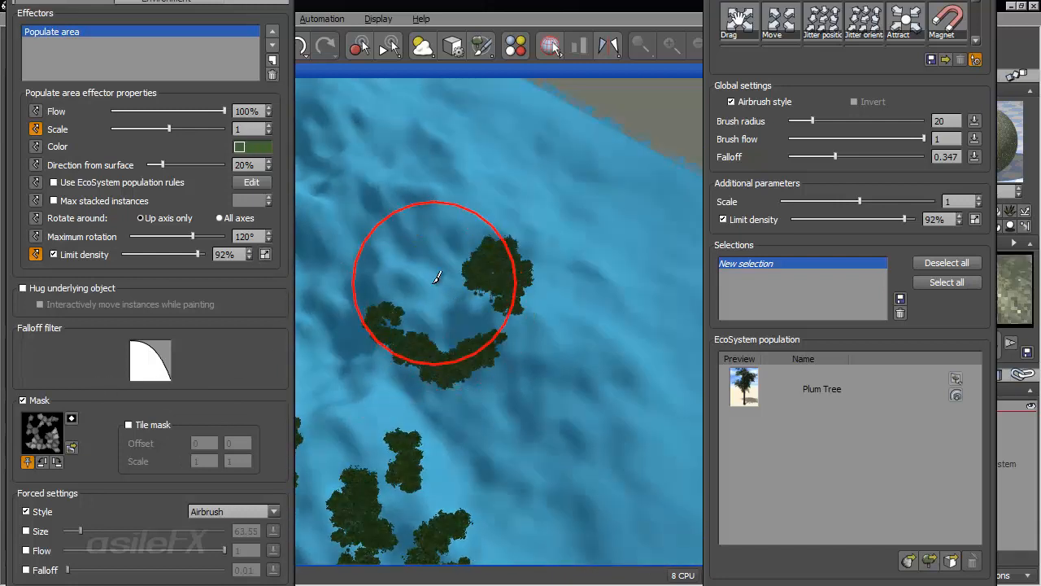
Paint a Plum Tree-only cluster with falloff 0.347 at 92% density.
{"action": "left_click_drag", "start_coordinate": [435, 280], "coordinate": [519, 386]}
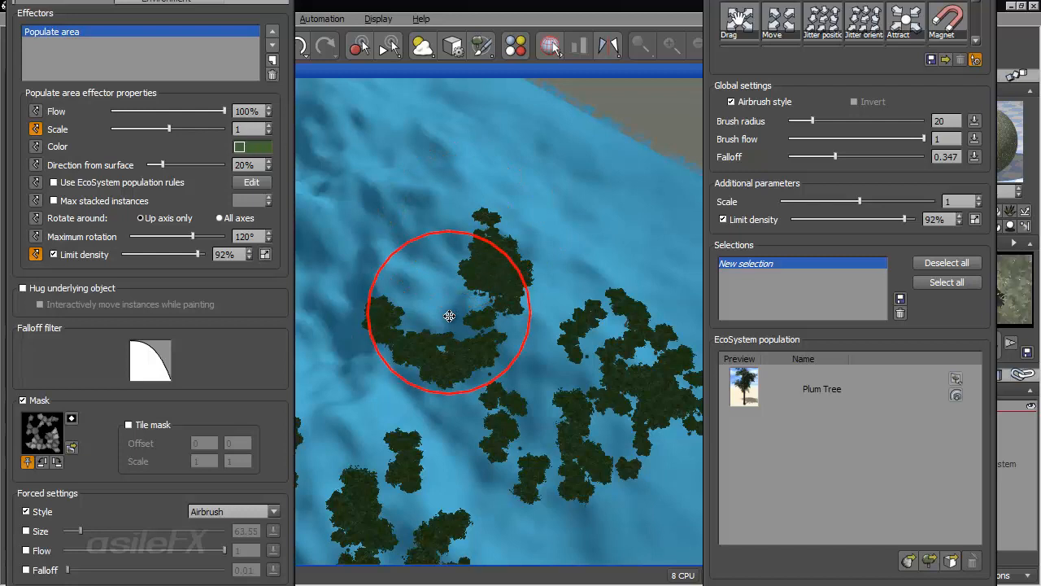
{"action": "mouse_move", "coordinate": [433, 317]}
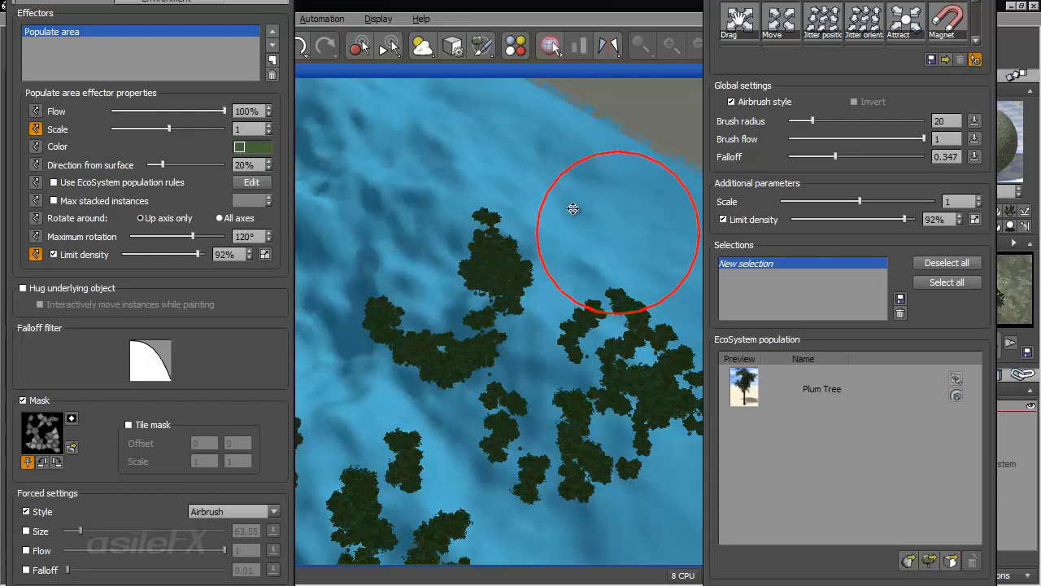
{"action": "mouse_move", "coordinate": [517, 164]}
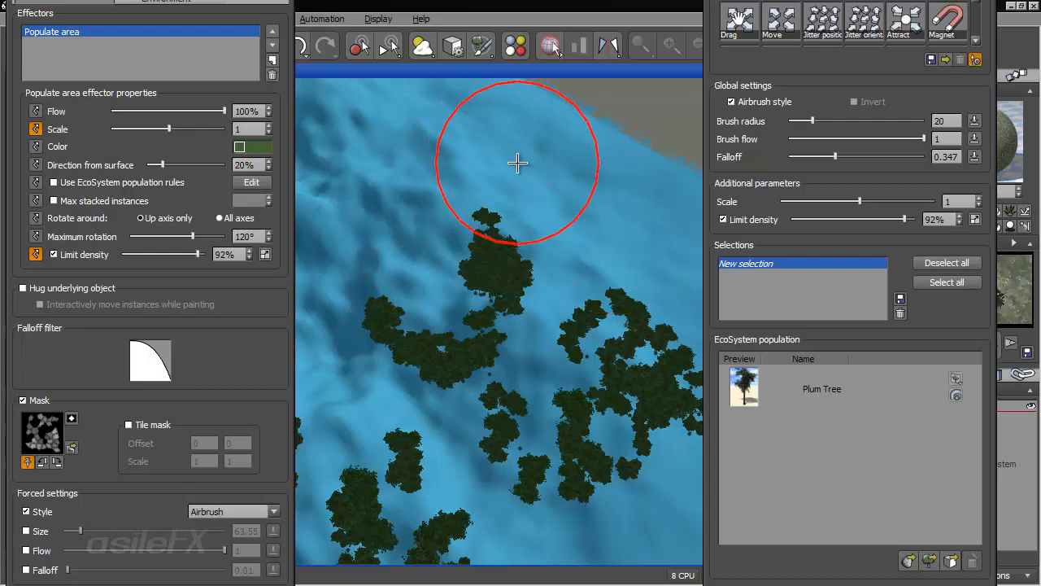